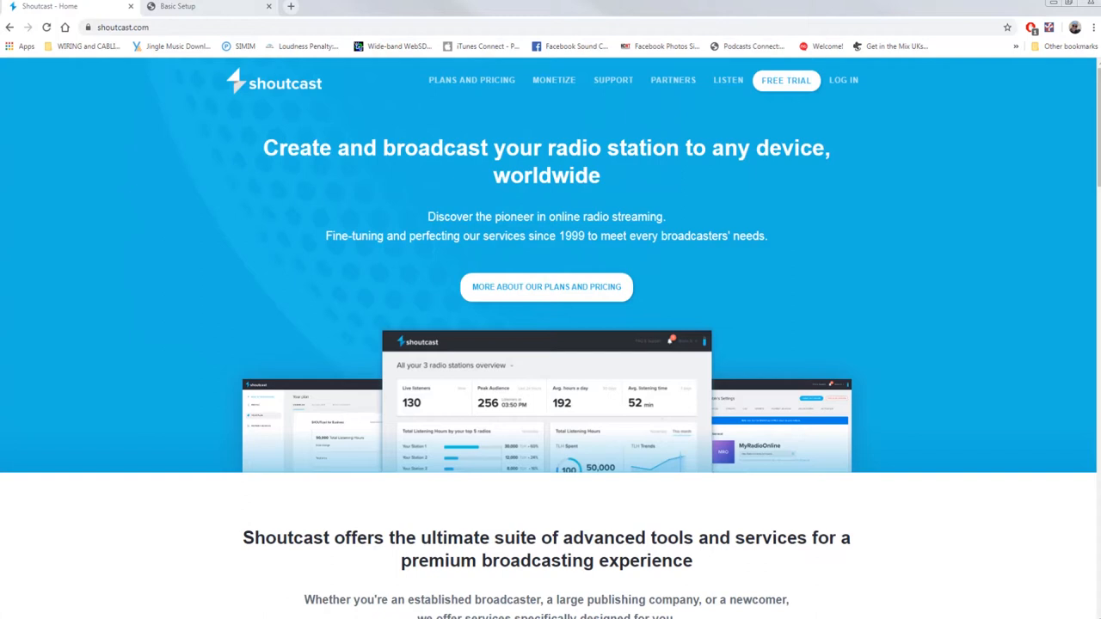
{"action": "mouse_move", "coordinate": [917, 320]}
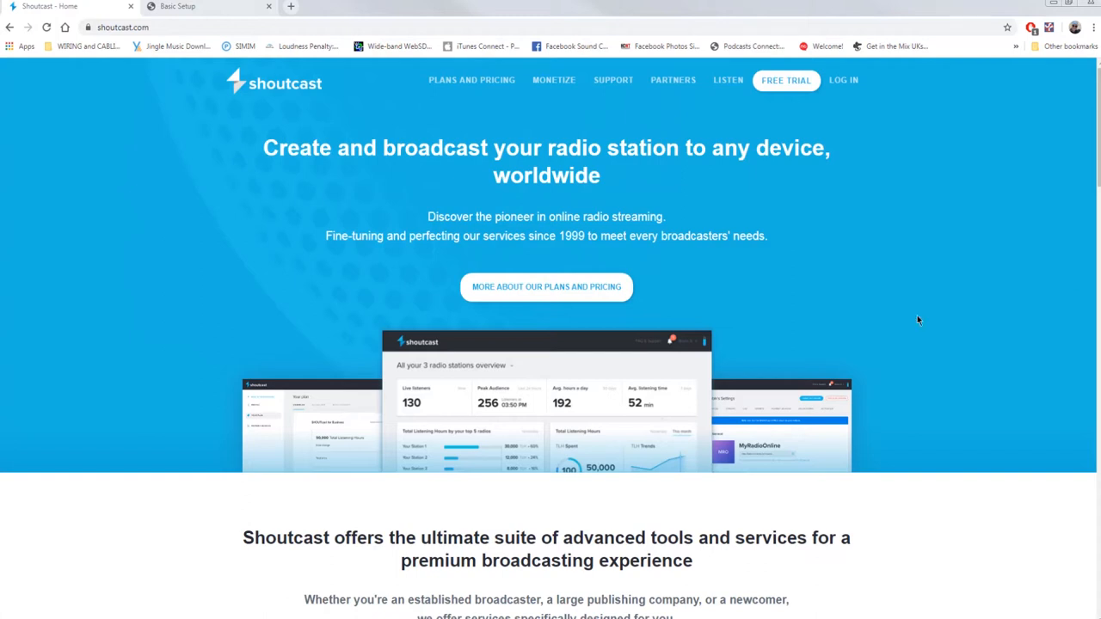
{"action": "mouse_move", "coordinate": [230, 230]}
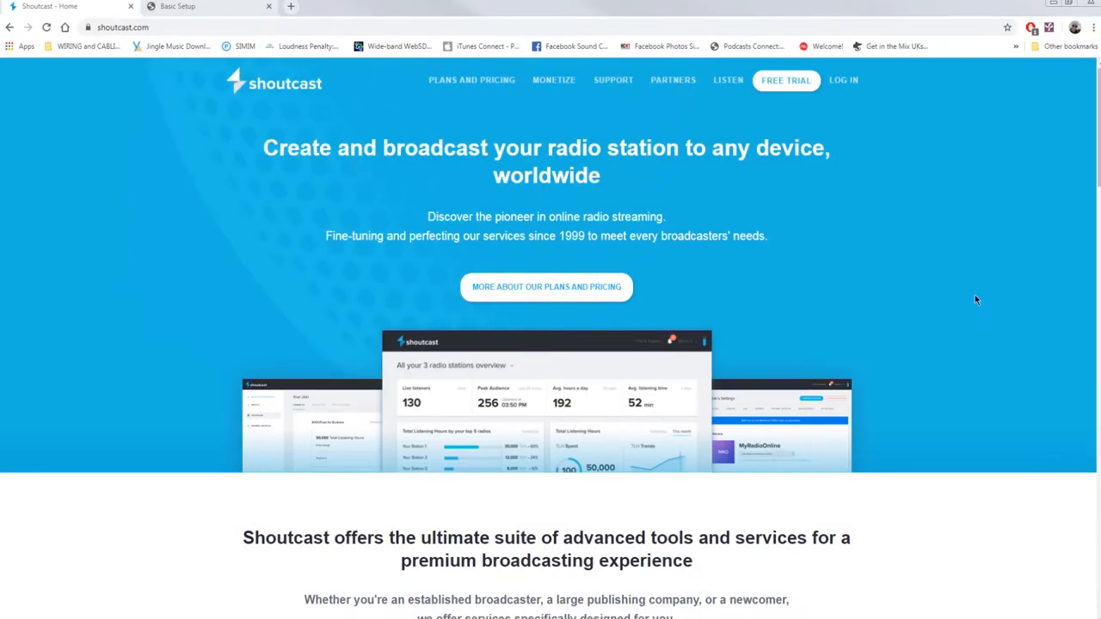
{"action": "mouse_move", "coordinate": [230, 231]}
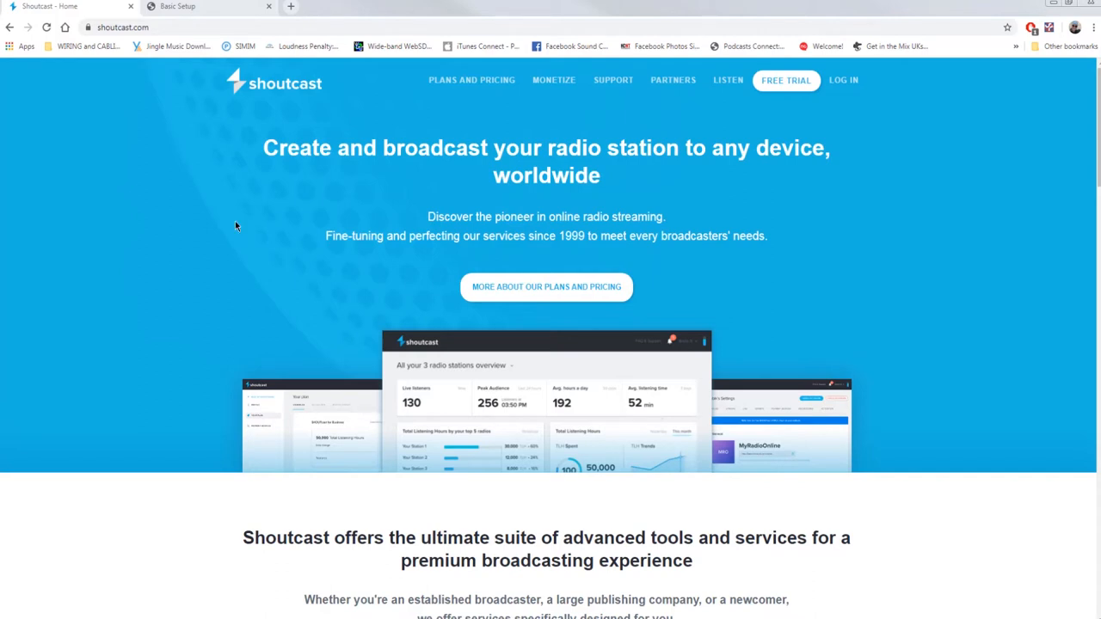
Open Plans and Pricing and scroll to the plan feature comparison rows.
{"action": "left_click", "coordinate": [471, 80]}
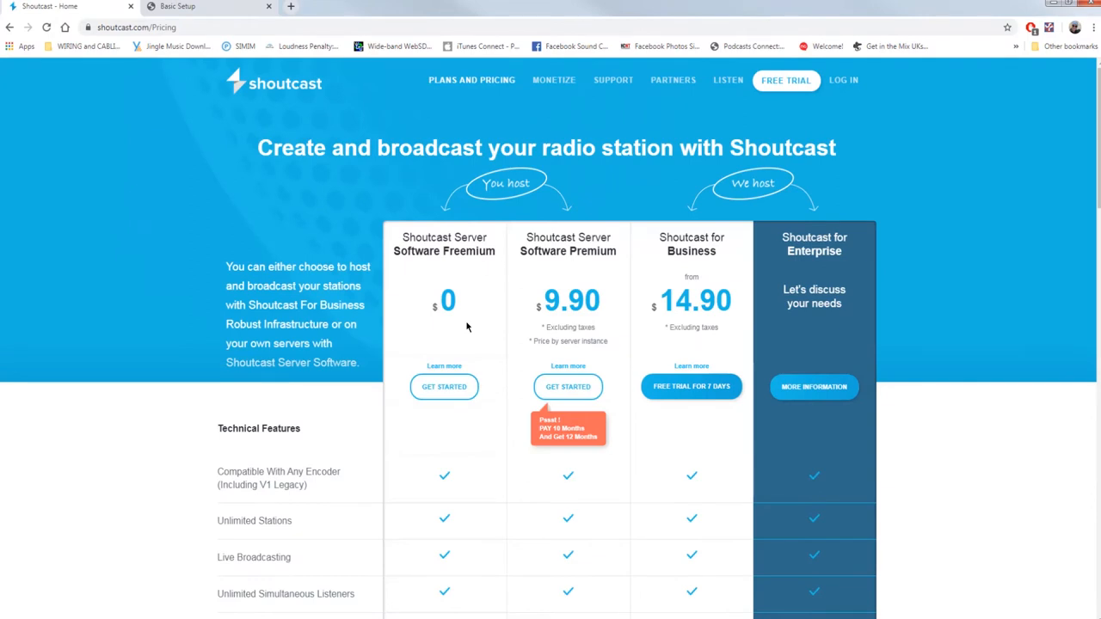
{"action": "scroll", "scroll_direction": "down", "scroll_amount": 3}
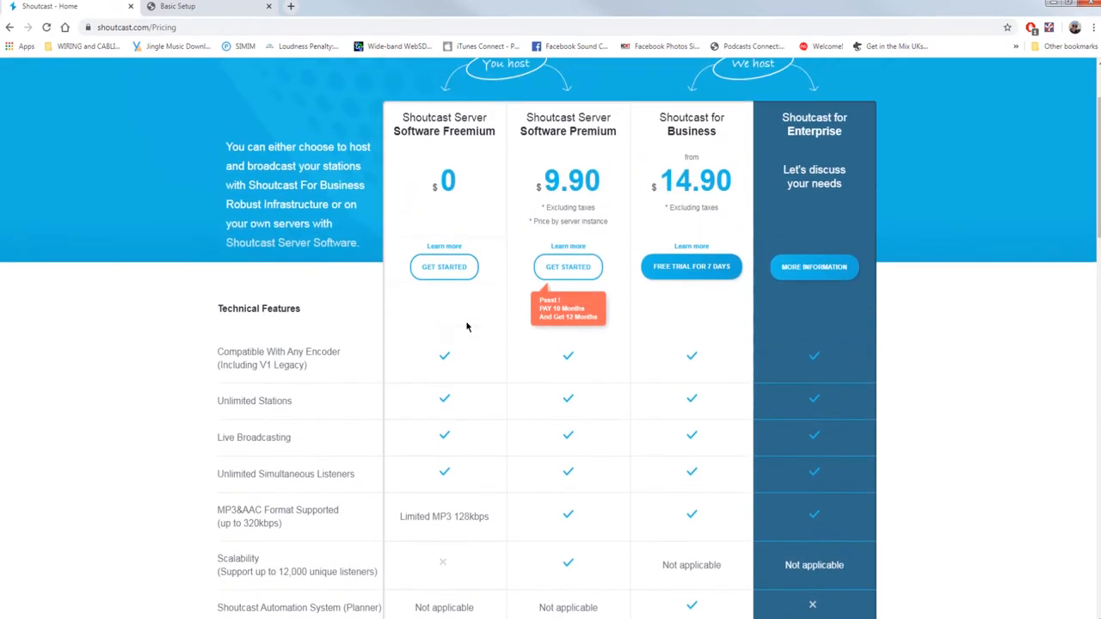
{"action": "mouse_move", "coordinate": [451, 370]}
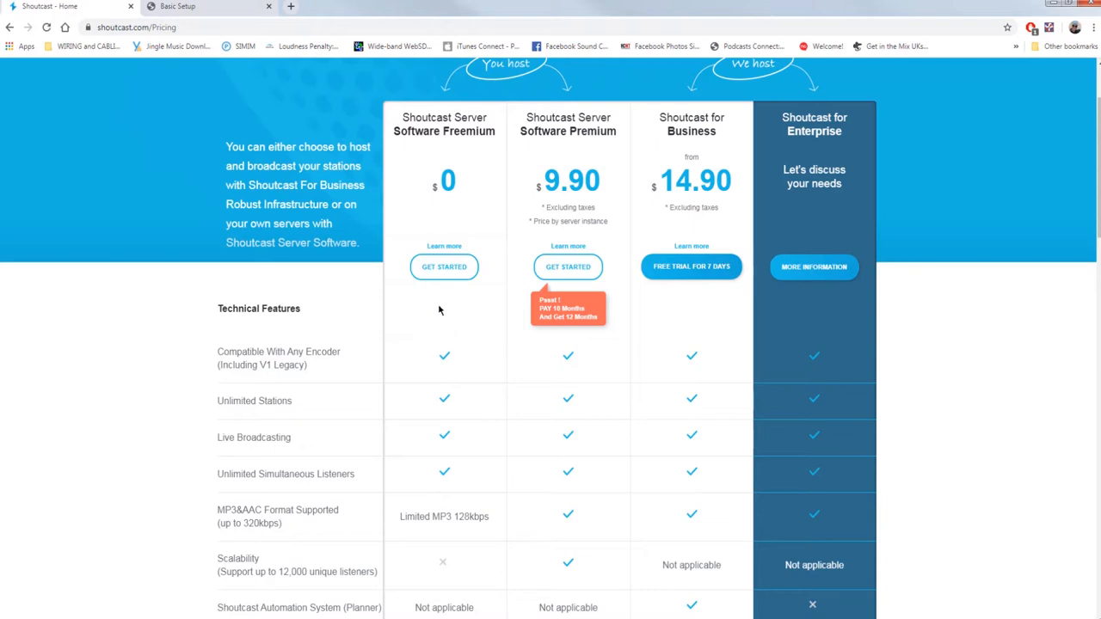
Choose the Freemium server software and enter the name Tormy Van Co.
{"action": "left_click", "coordinate": [443, 267]}
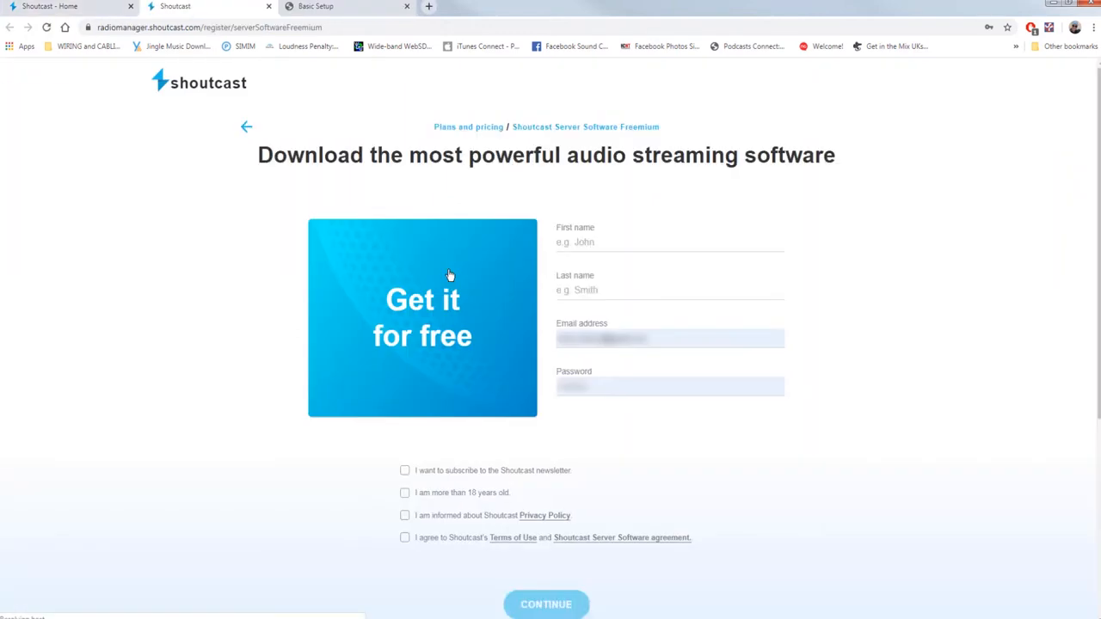
{"action": "left_click", "coordinate": [654, 241]}
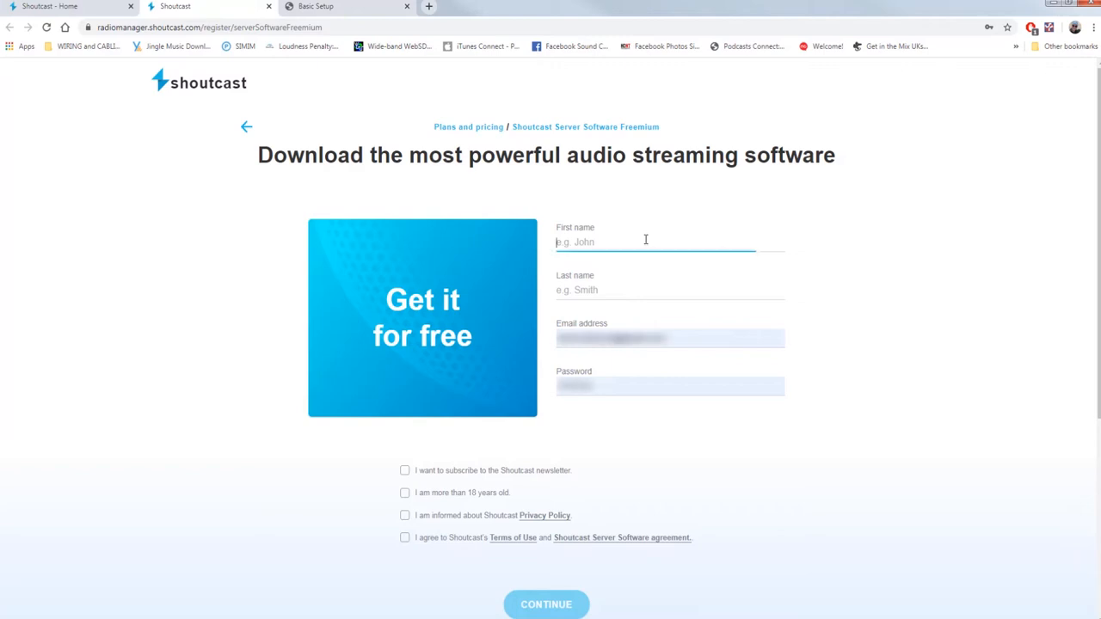
{"action": "type", "text": "Tormy"}
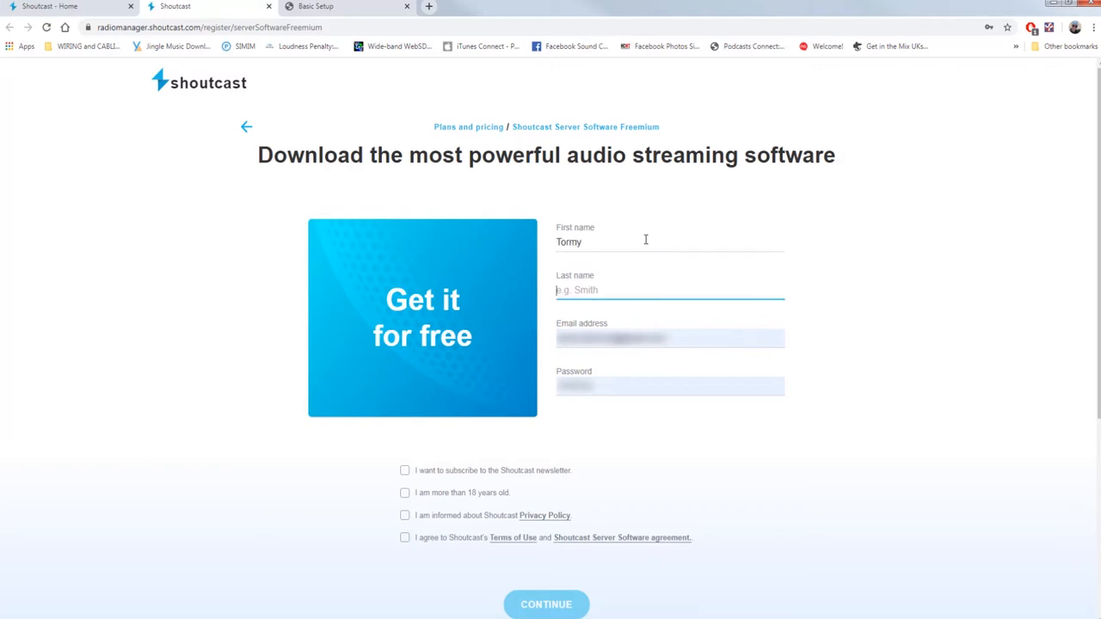
{"action": "type", "text": "Van Co"}
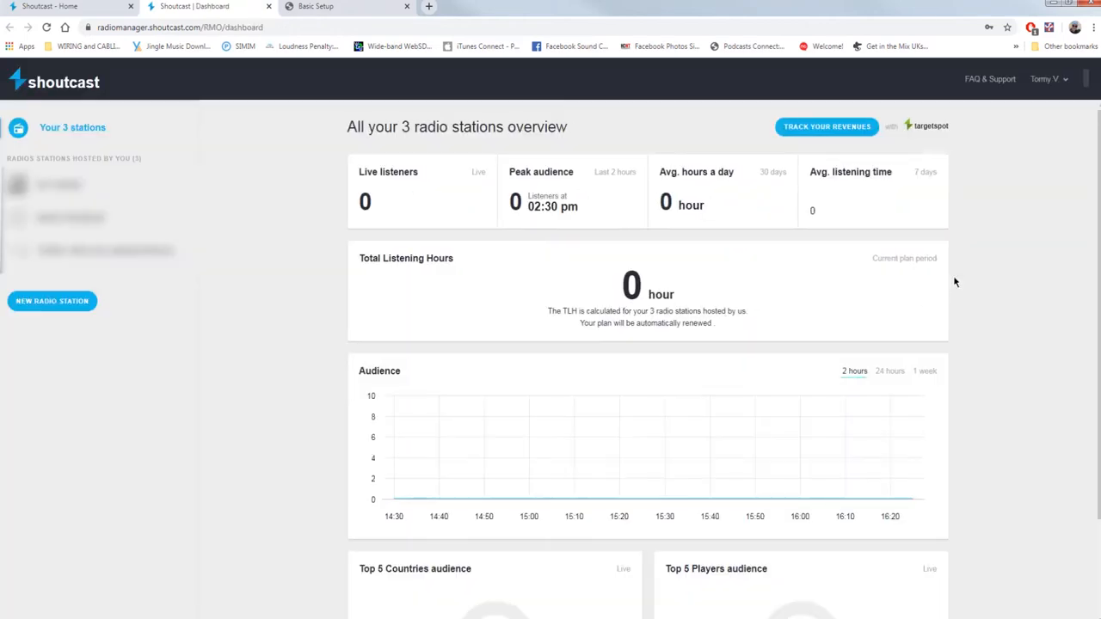
{"action": "mouse_move", "coordinate": [1018, 184]}
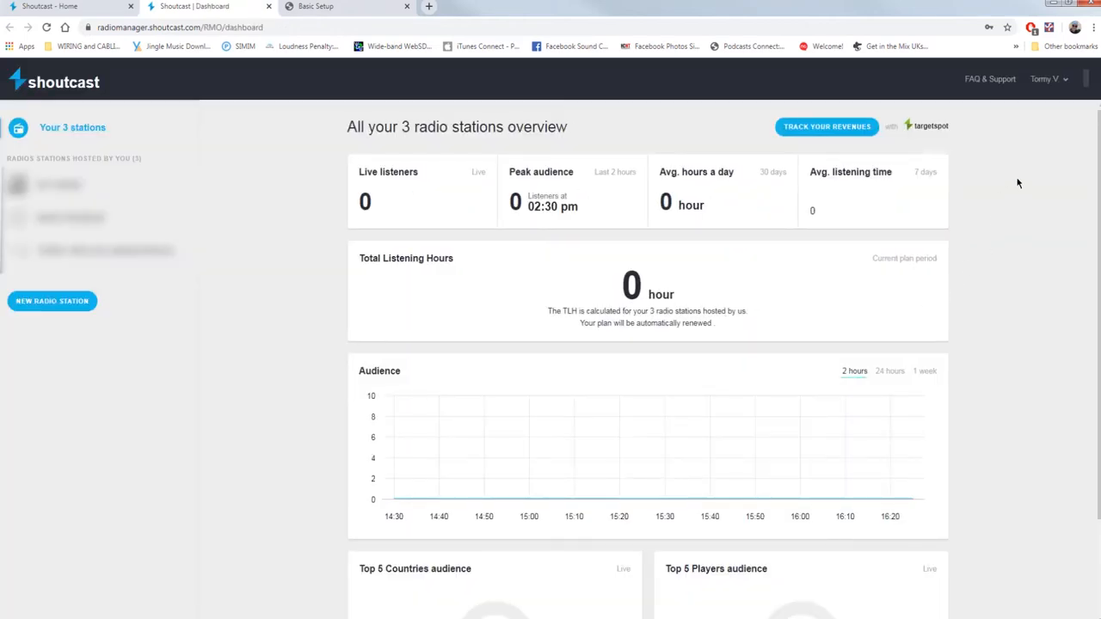
From the account's Manage Your Plan page, download the DNAS Windows 64 installer.
{"action": "left_click", "coordinate": [1045, 79]}
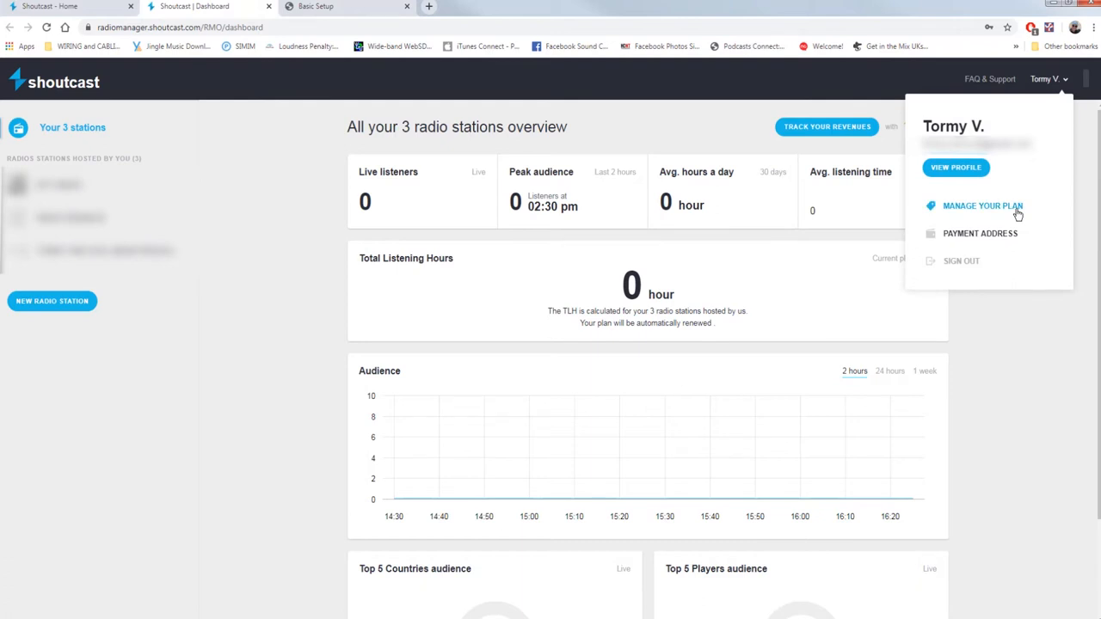
{"action": "left_click", "coordinate": [982, 206]}
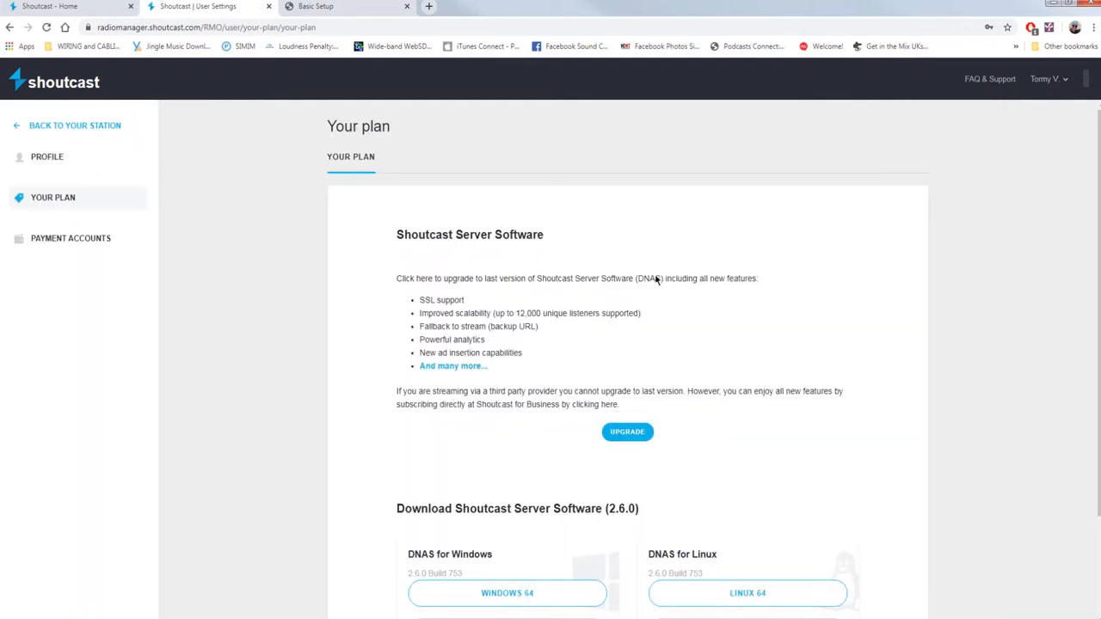
{"action": "scroll", "scroll_direction": "down", "scroll_amount": 3}
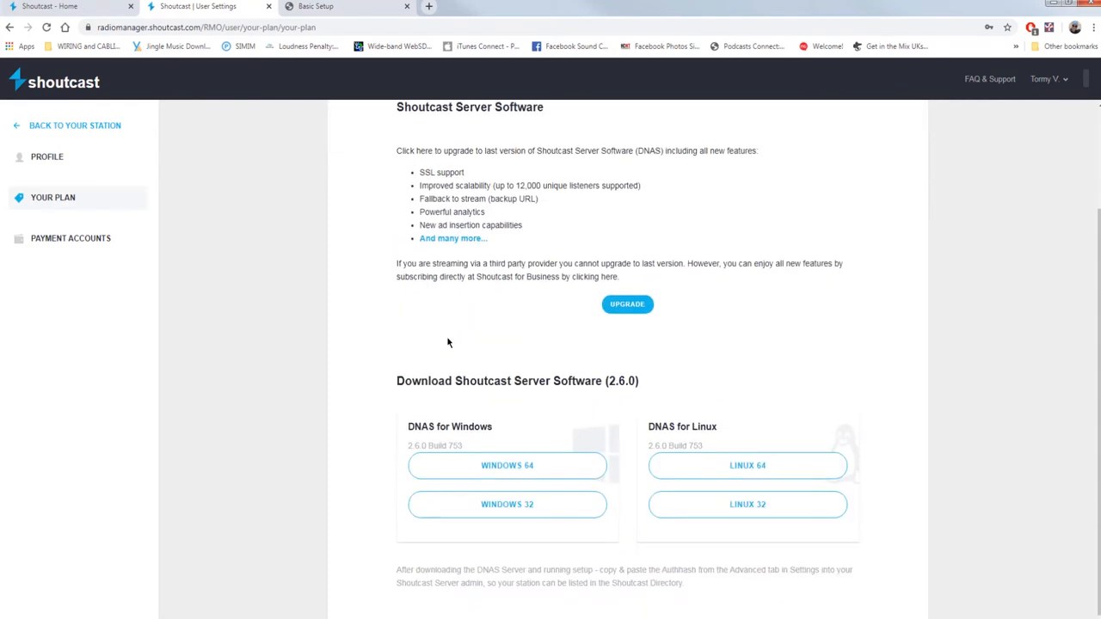
{"action": "left_click", "coordinate": [507, 465]}
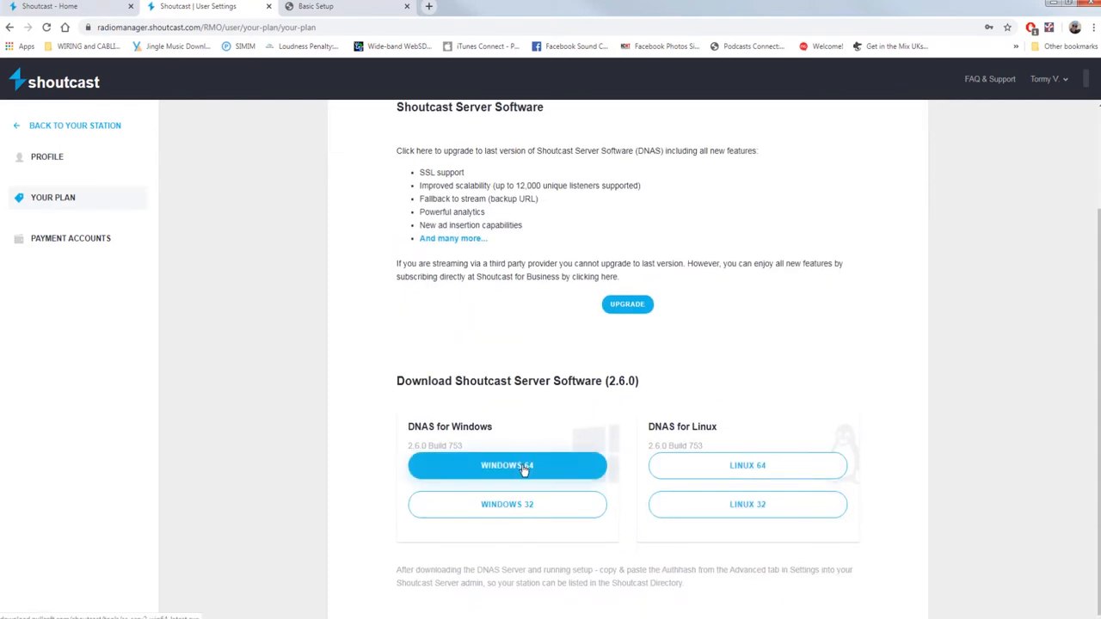
{"action": "left_click", "coordinate": [506, 465]}
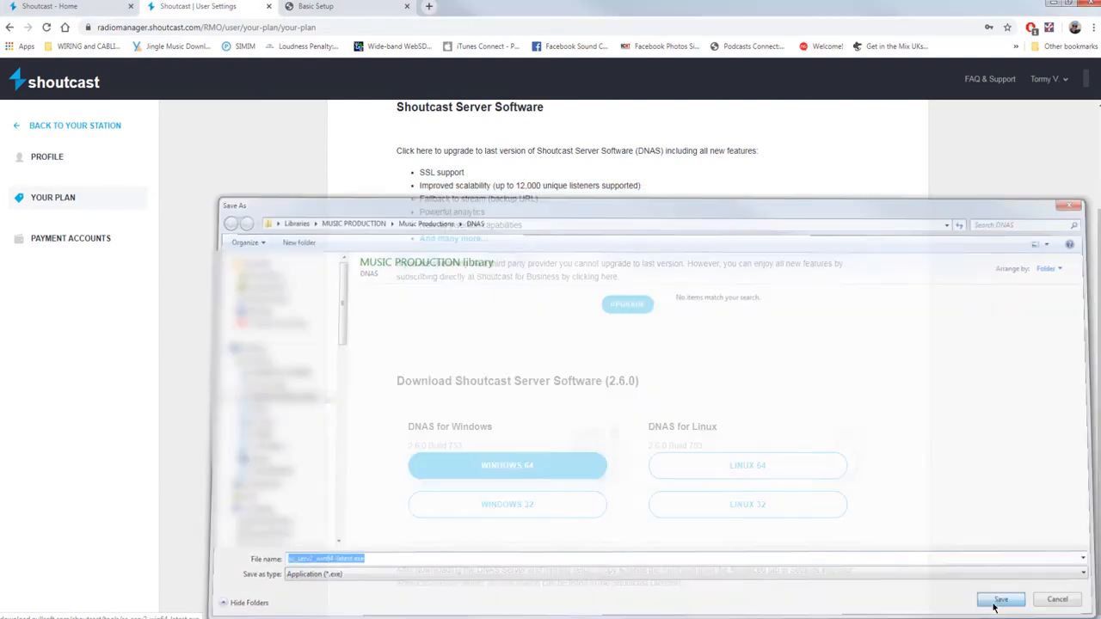
Save the sc_serv2_win64 installer file.
{"action": "left_click", "coordinate": [1000, 599]}
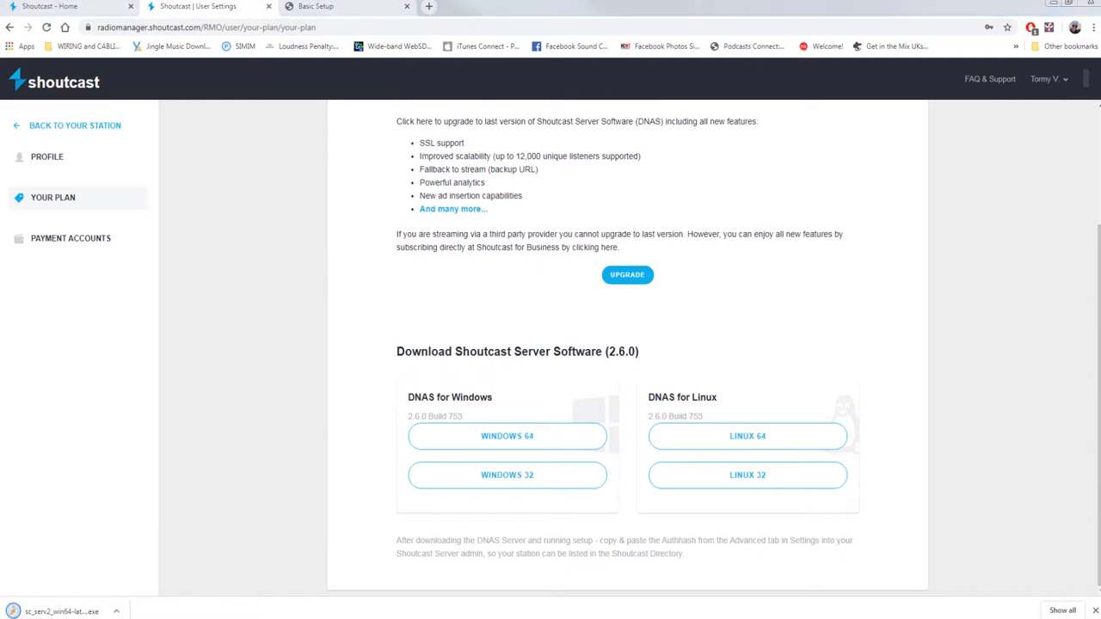
{"action": "mouse_move", "coordinate": [1081, 452]}
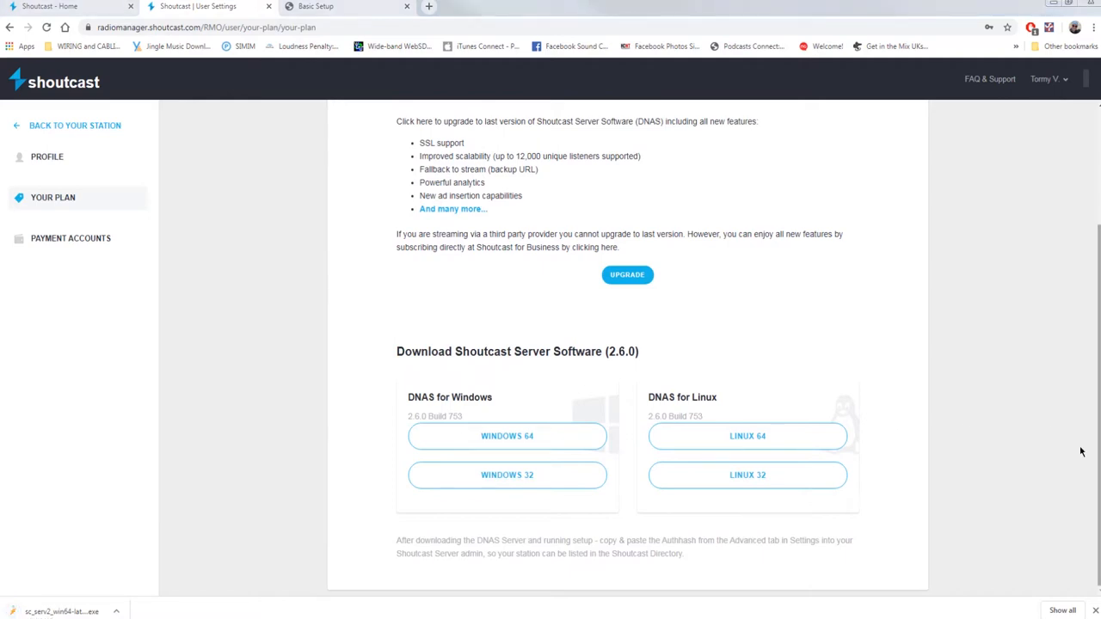
{"action": "mouse_move", "coordinate": [590, 352]}
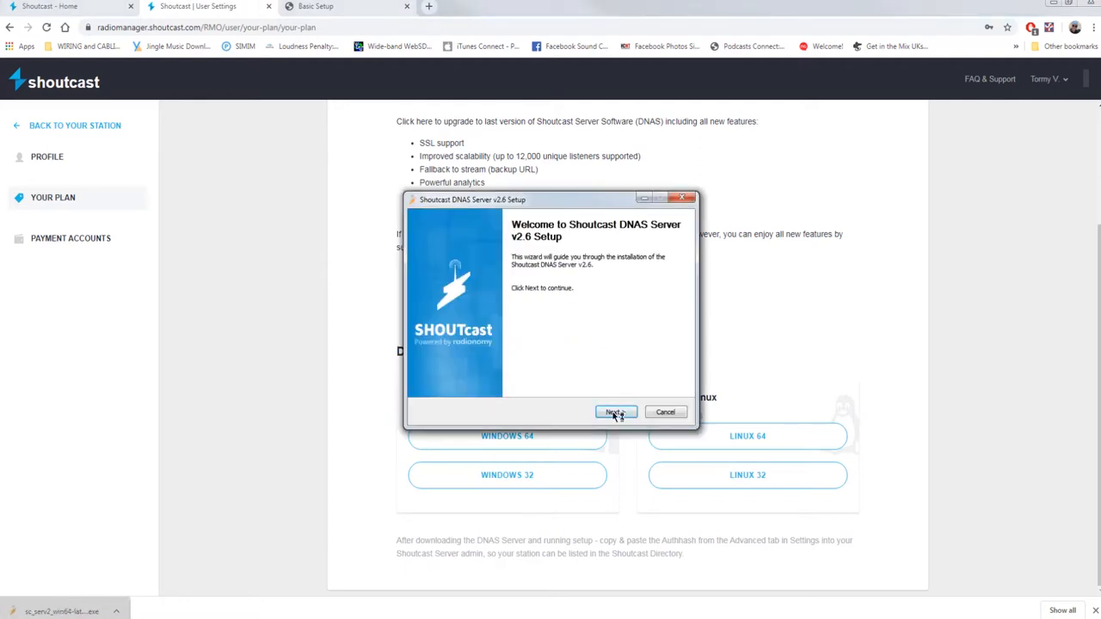
Install DNAS Server v2.6 in the default folder, skipping the readme.
{"action": "left_click", "coordinate": [613, 411]}
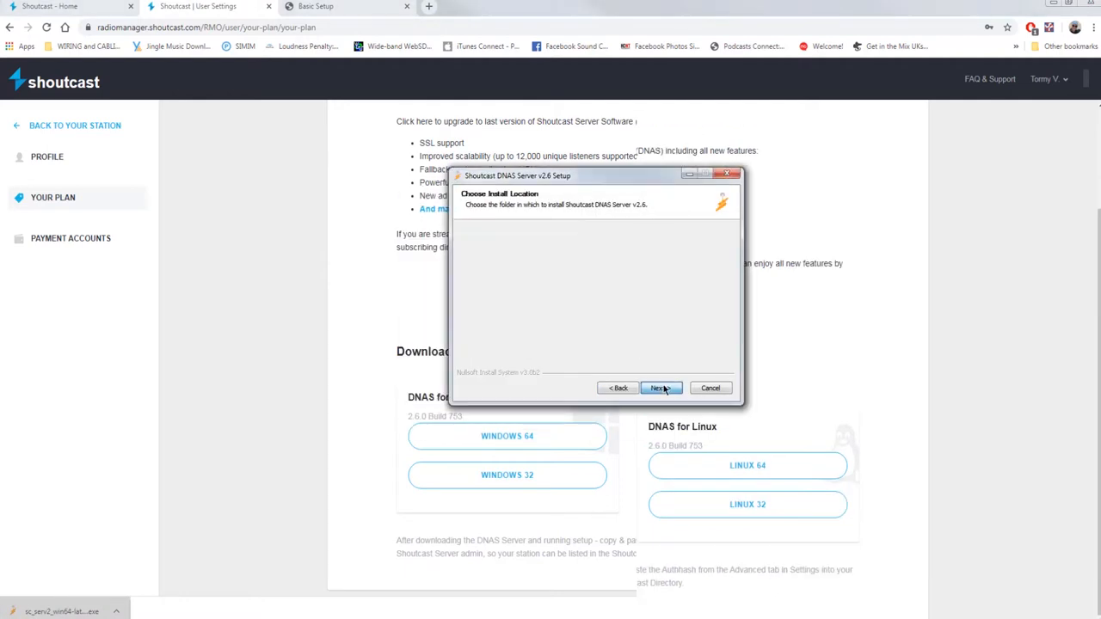
{"action": "left_click", "coordinate": [659, 387]}
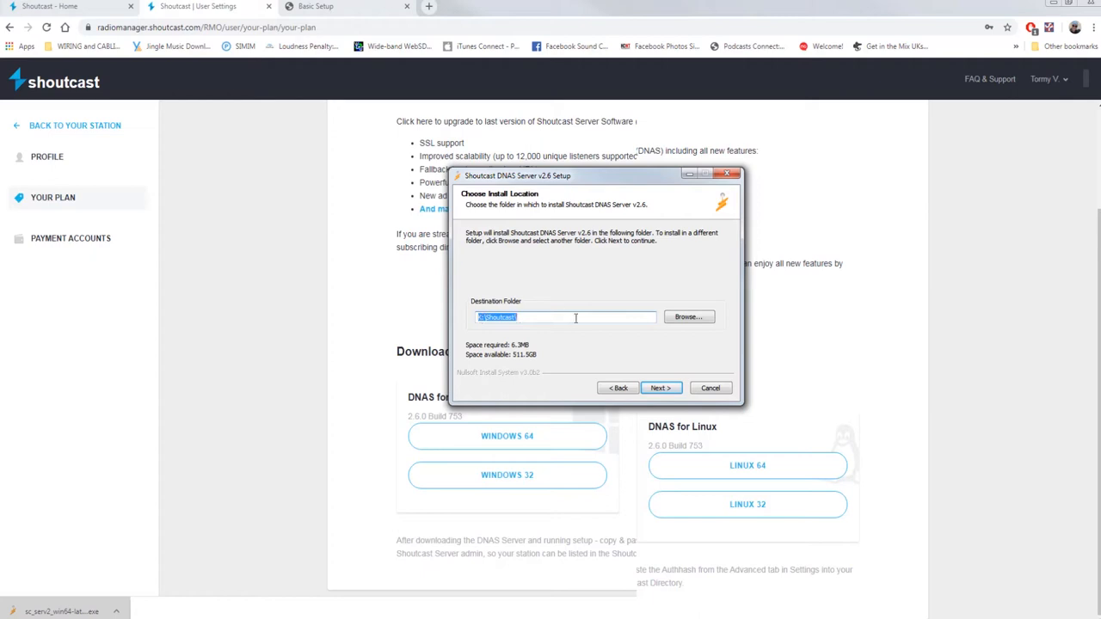
{"action": "mouse_move", "coordinate": [661, 376]}
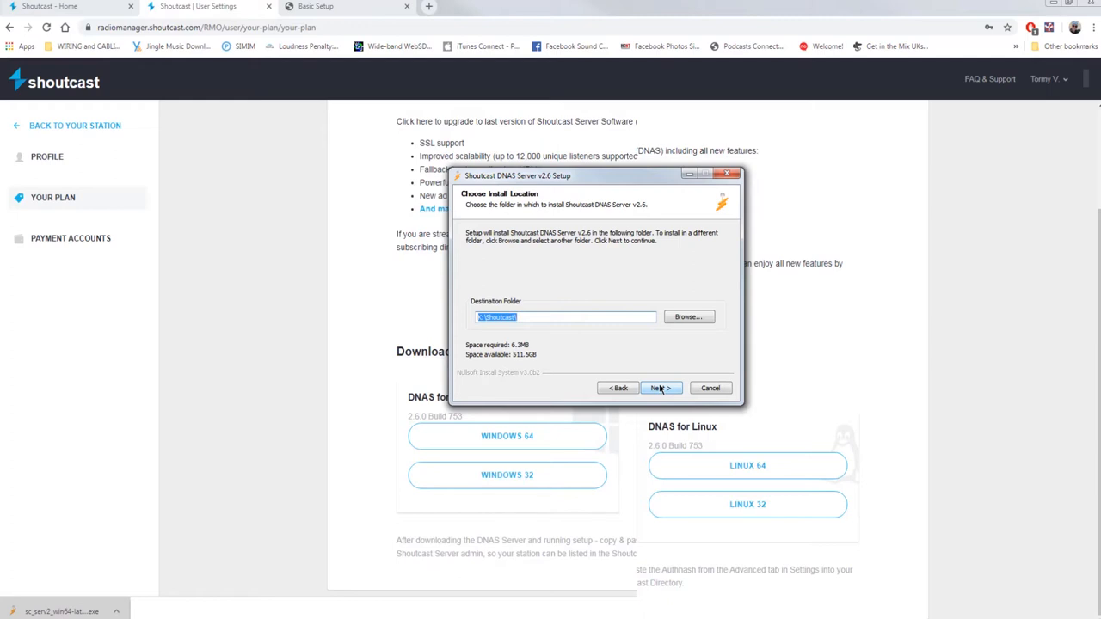
{"action": "left_click", "coordinate": [659, 387]}
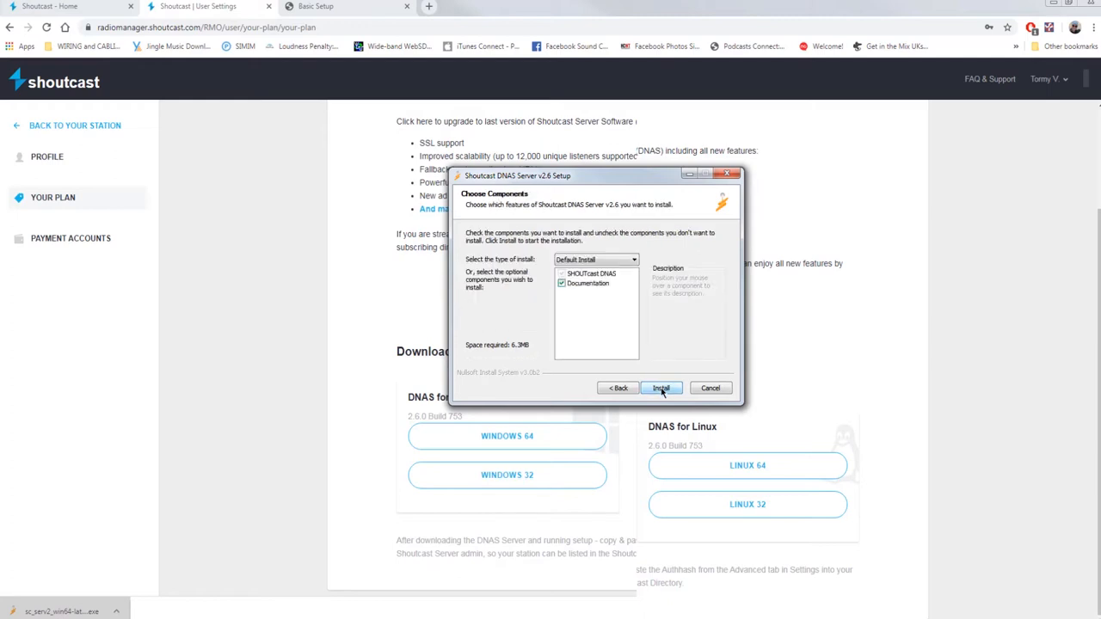
{"action": "left_click", "coordinate": [661, 388]}
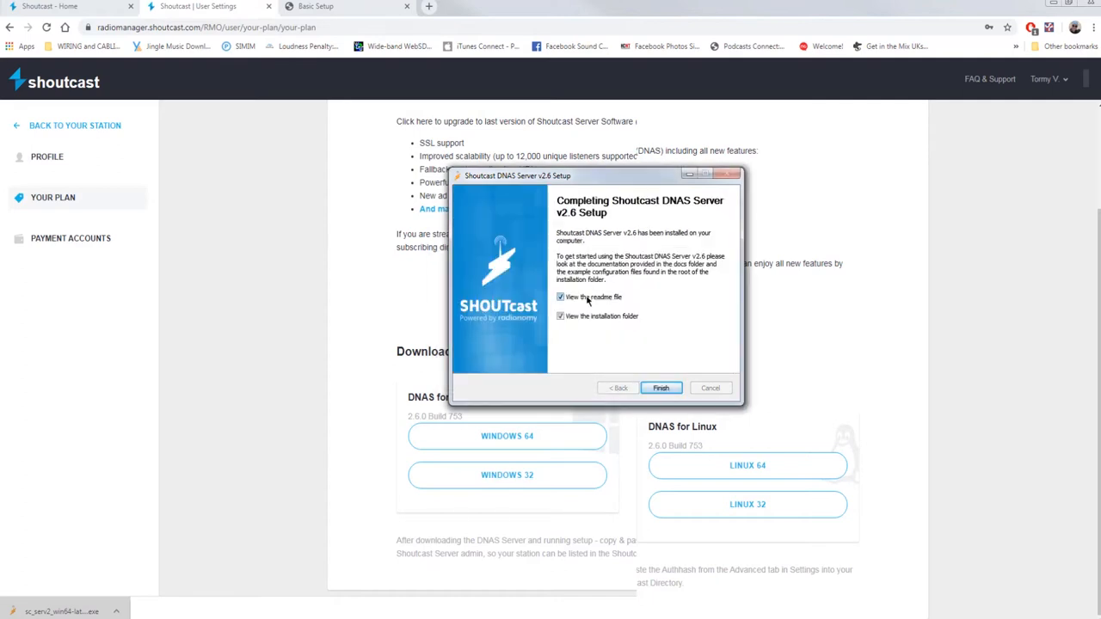
{"action": "left_click", "coordinate": [560, 296]}
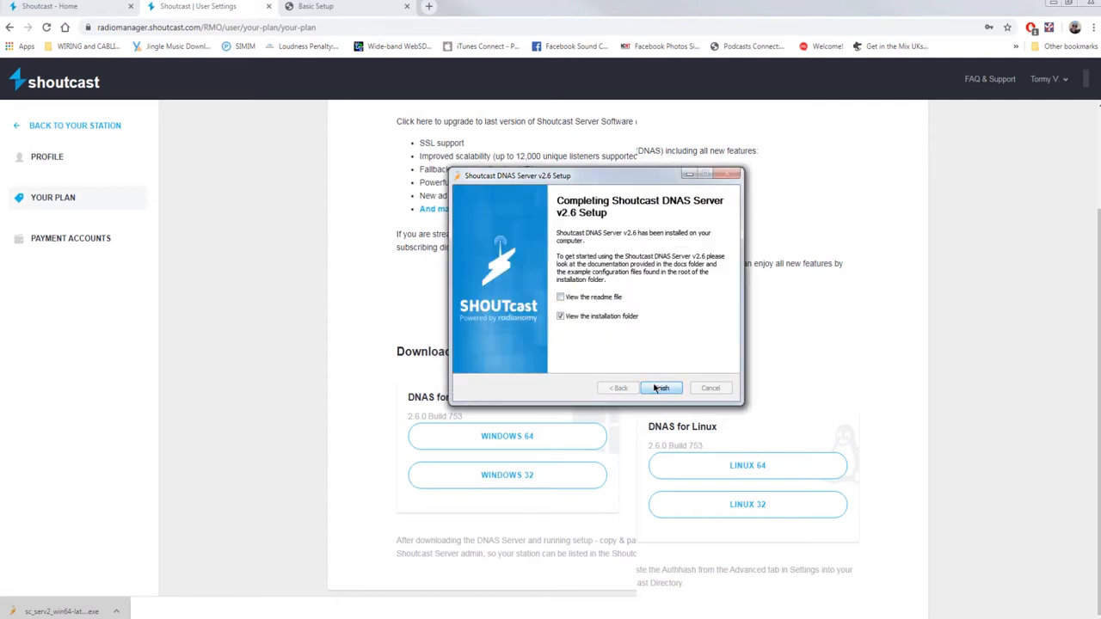
{"action": "left_click", "coordinate": [660, 387]}
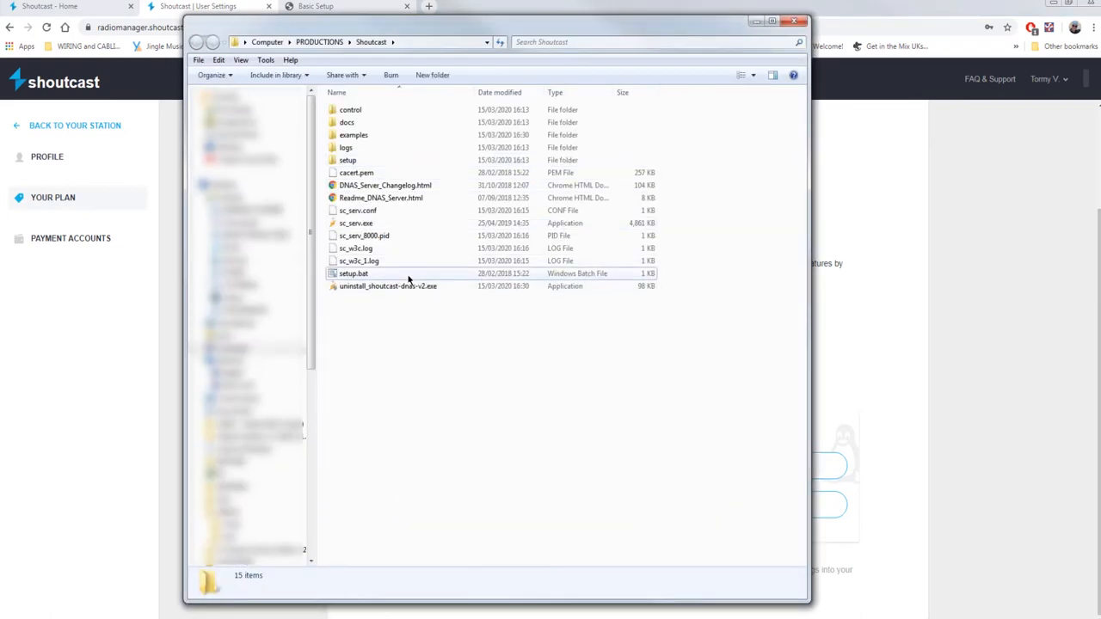
Run setup.bat from the Shoutcast folder.
{"action": "double_click", "coordinate": [354, 273]}
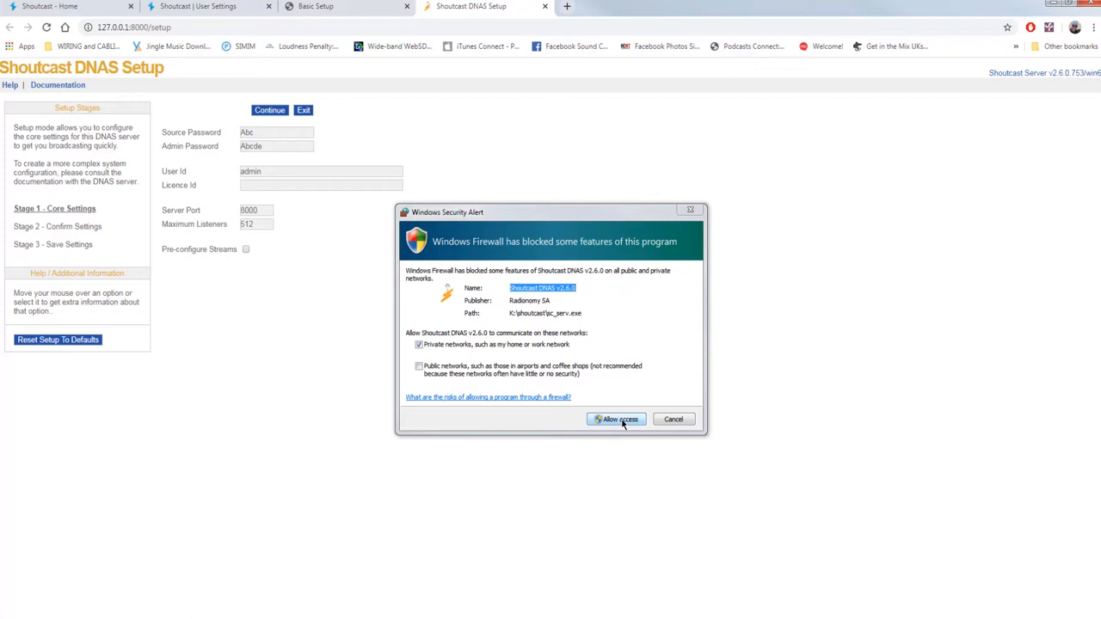
{"action": "mouse_move", "coordinate": [551, 344]}
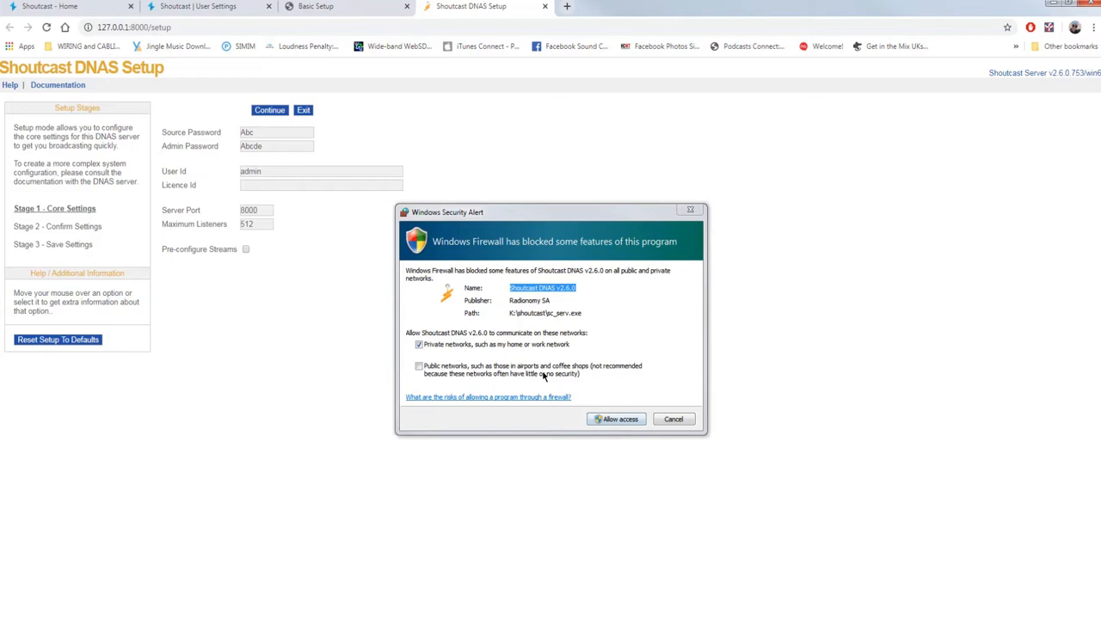
{"action": "mouse_move", "coordinate": [616, 419]}
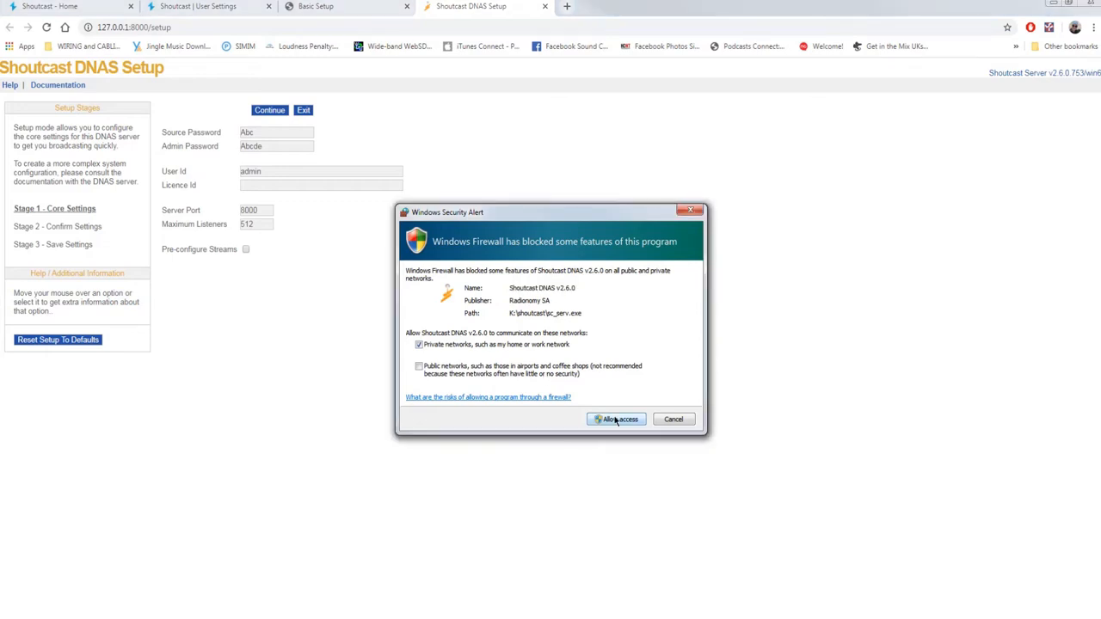
Allow Shoutcast DNAS through Windows Firewall on private networks.
{"action": "left_click", "coordinate": [615, 419]}
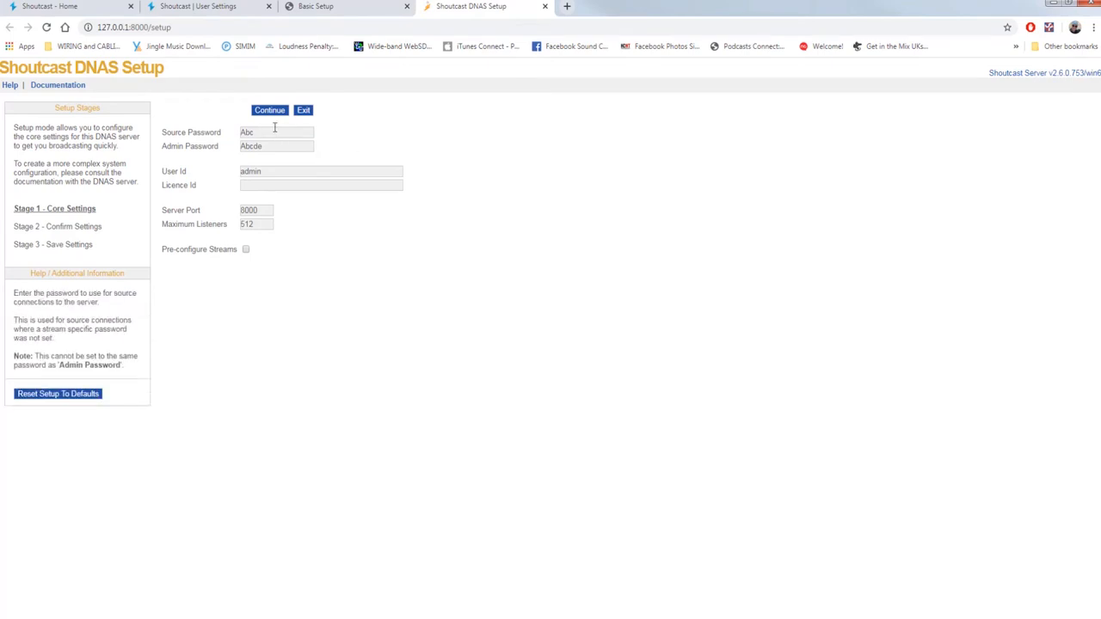
{"action": "mouse_move", "coordinate": [233, 150]}
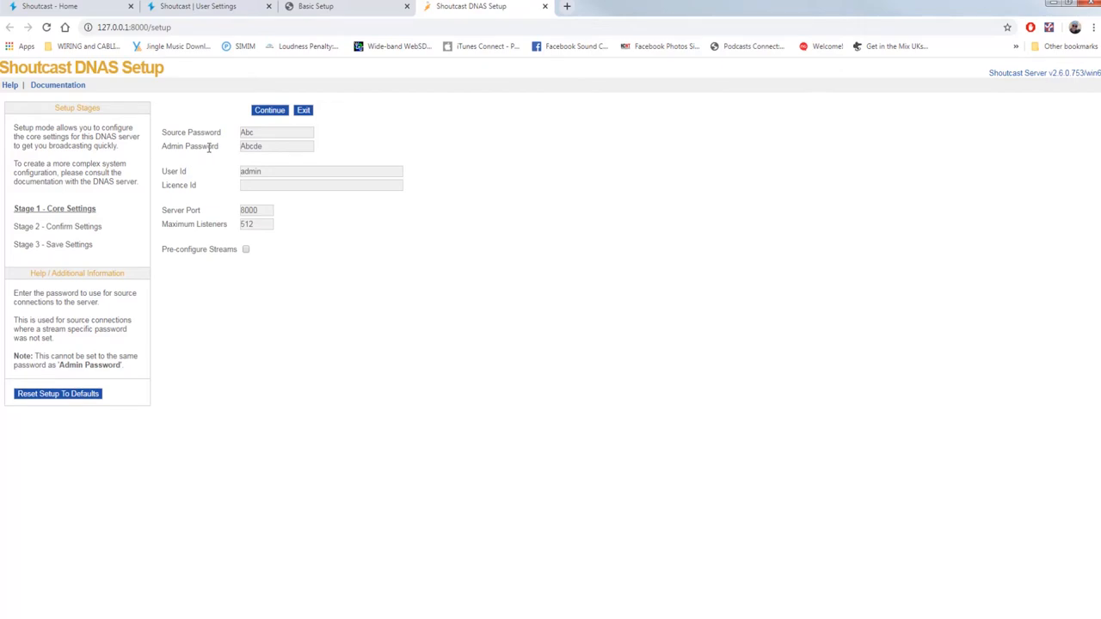
Set Maximum Listeners to 2, save the core settings, and run the server.
{"action": "left_click", "coordinate": [275, 145]}
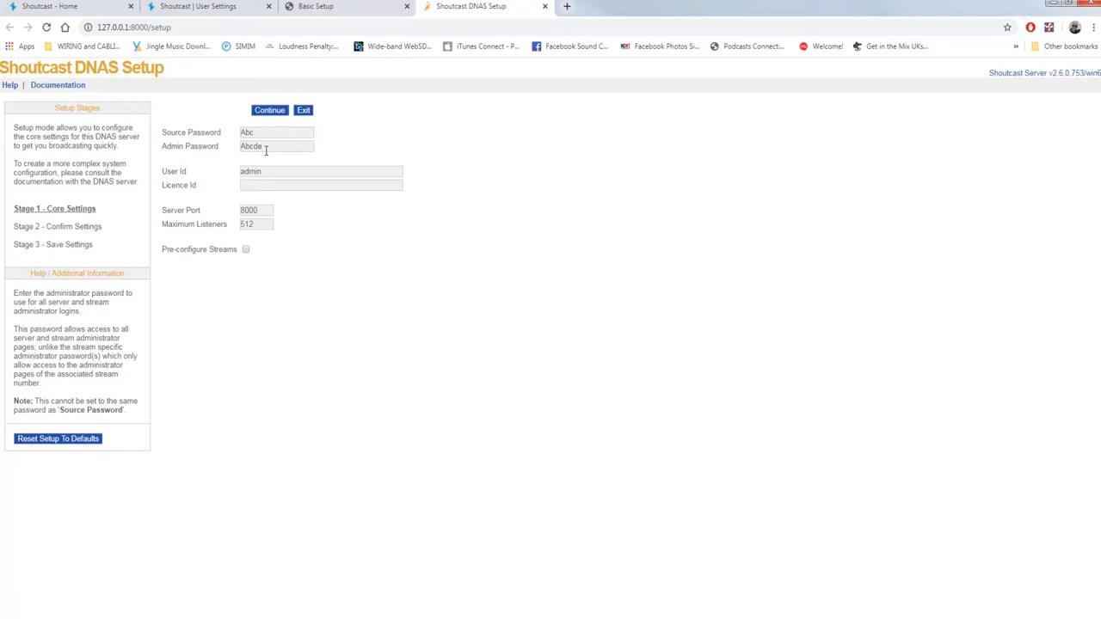
{"action": "mouse_move", "coordinate": [277, 168]}
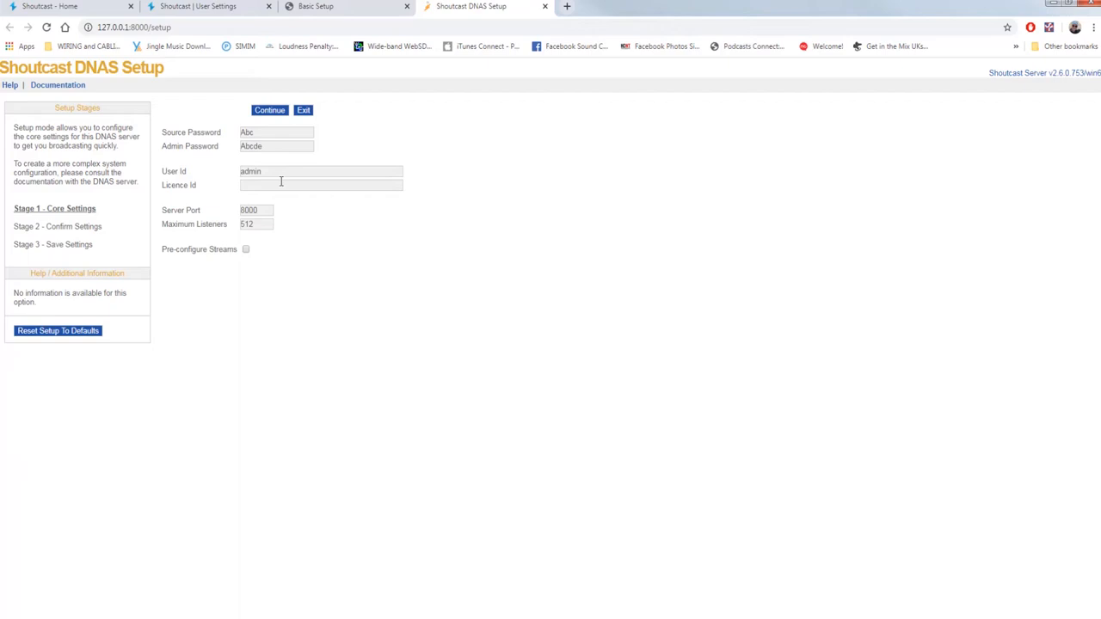
{"action": "mouse_move", "coordinate": [278, 184]}
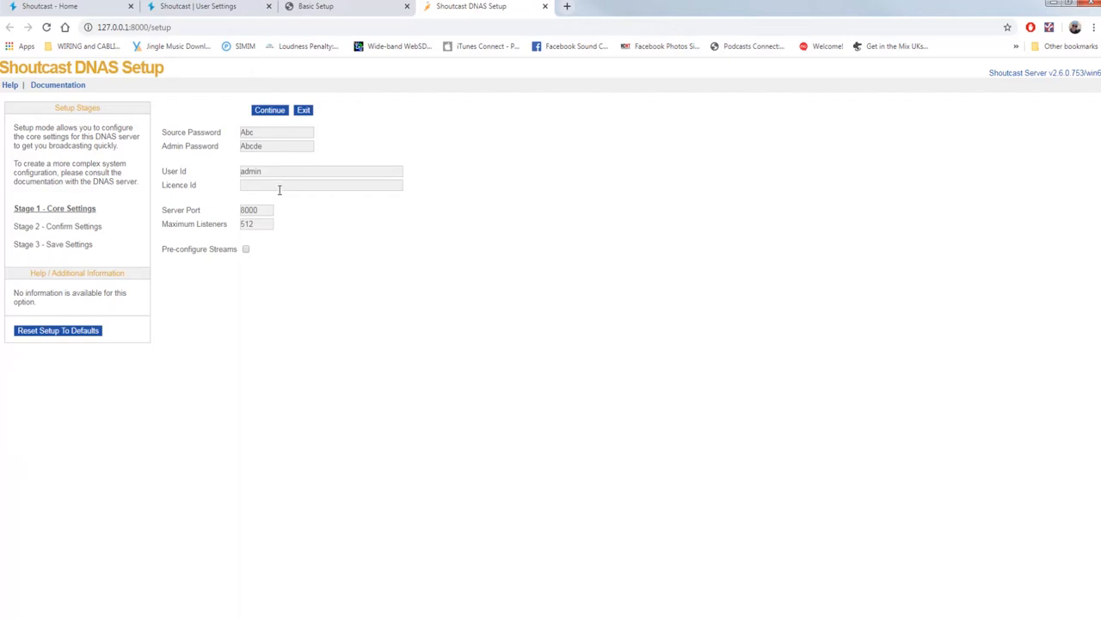
{"action": "mouse_move", "coordinate": [274, 211]}
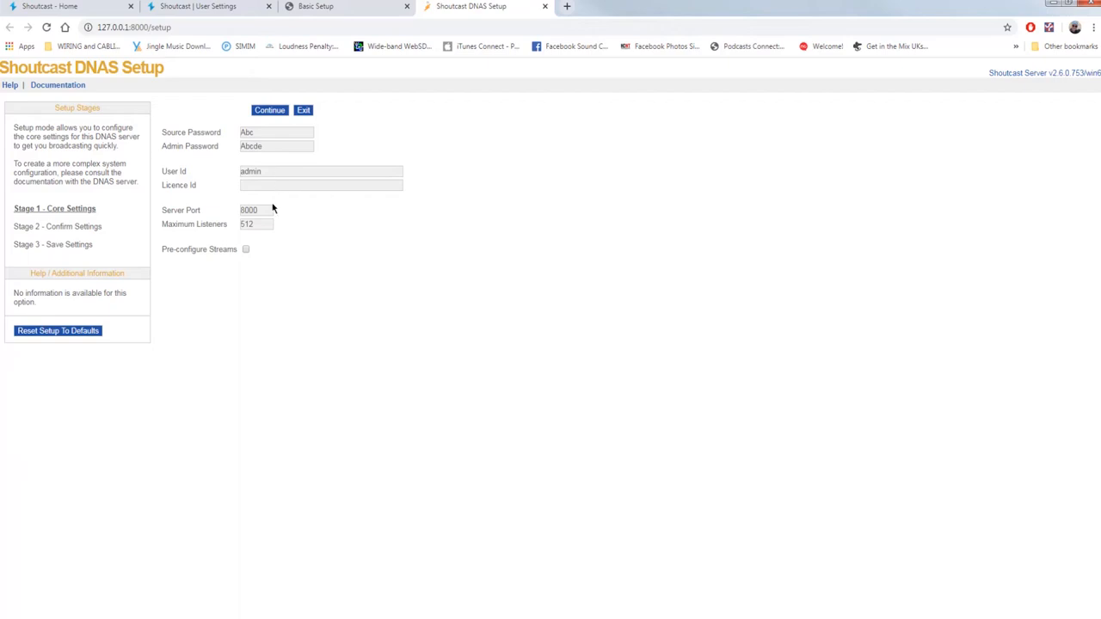
{"action": "left_click", "coordinate": [256, 224]}
{"action": "type", "text": "2"}
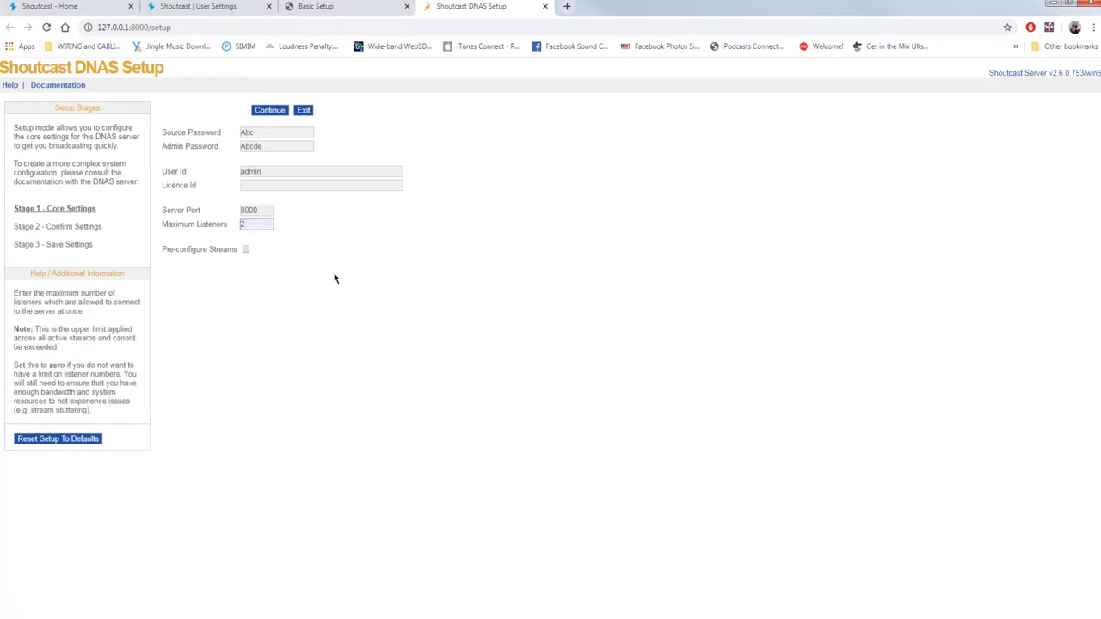
{"action": "mouse_move", "coordinate": [247, 249]}
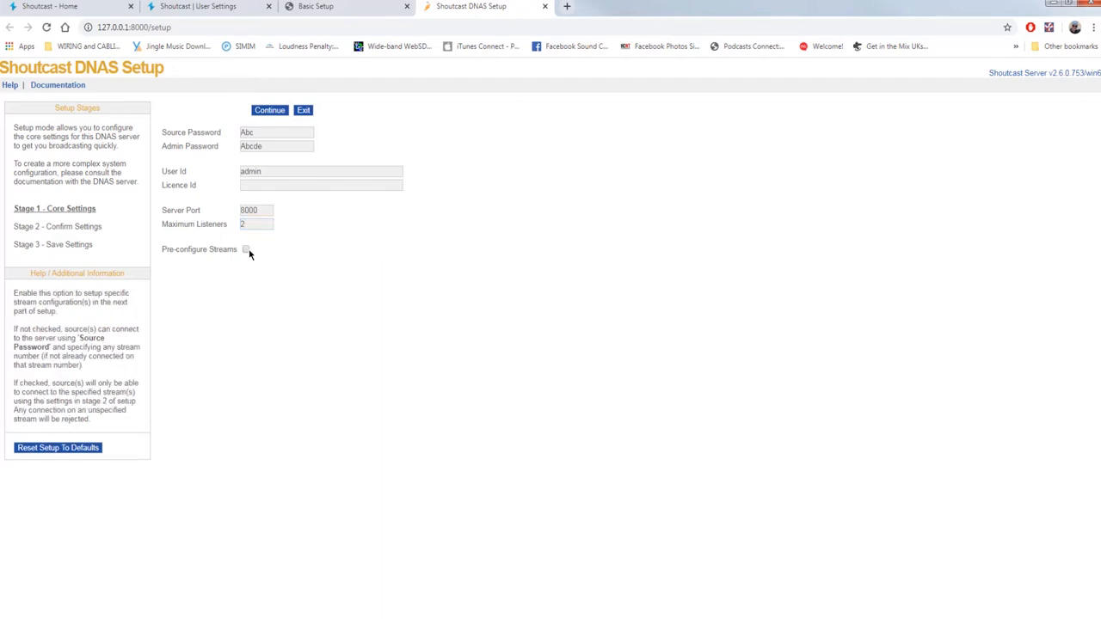
{"action": "mouse_move", "coordinate": [312, 224]}
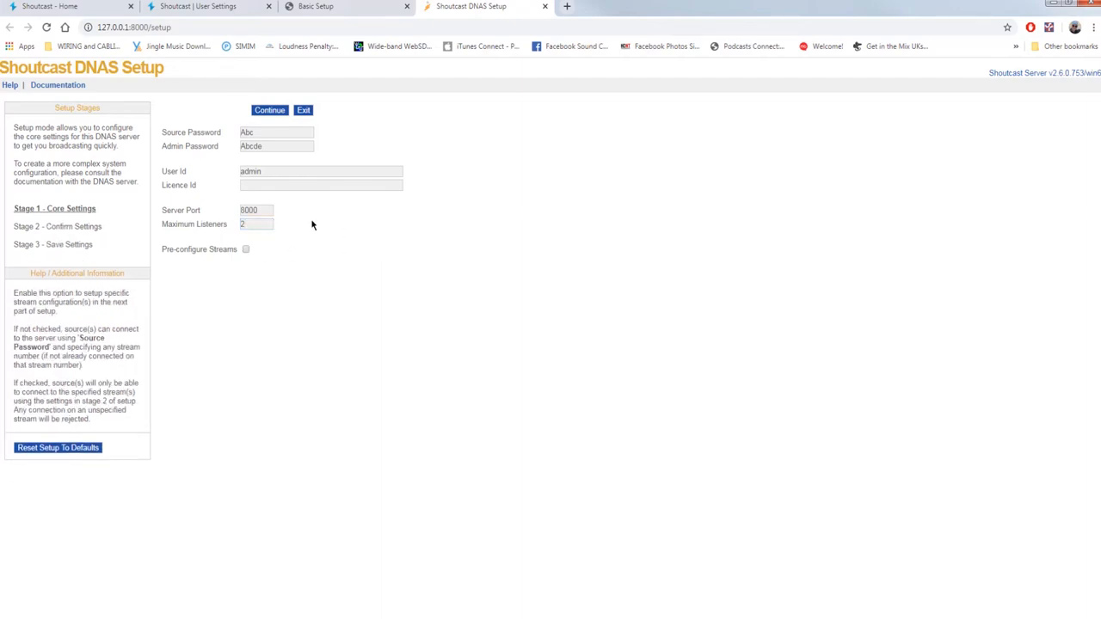
{"action": "mouse_move", "coordinate": [269, 110]}
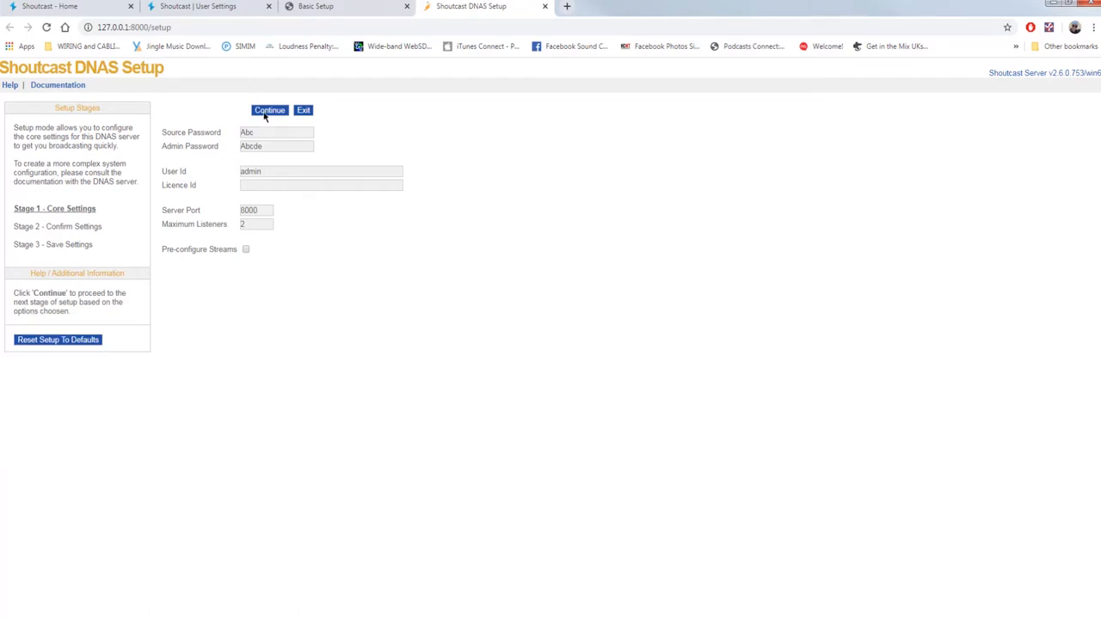
{"action": "left_click", "coordinate": [269, 110]}
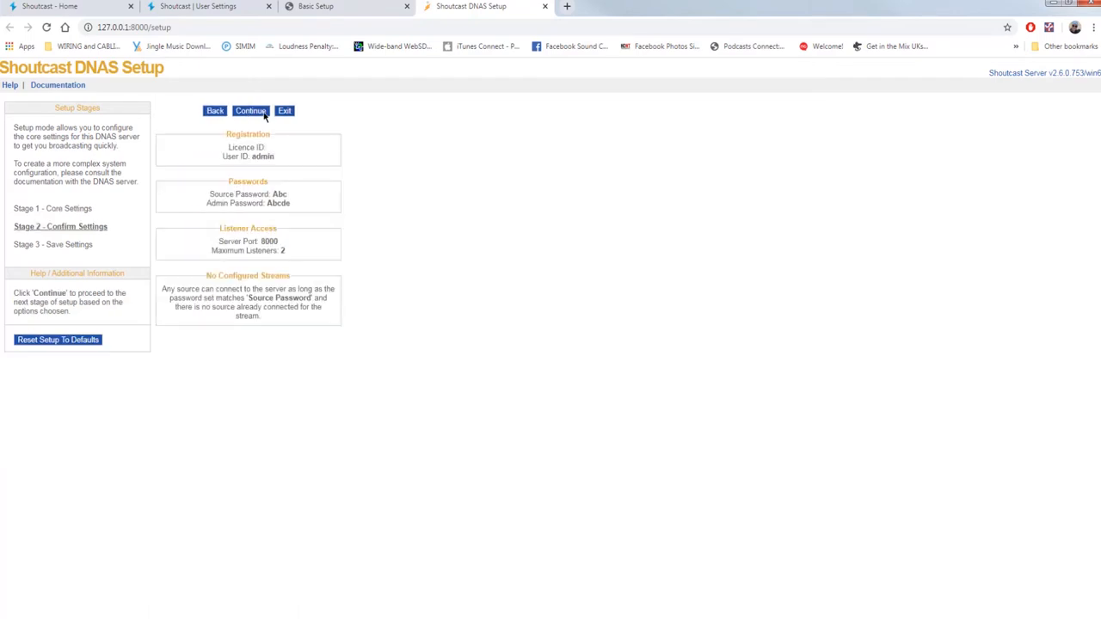
{"action": "left_click", "coordinate": [250, 111]}
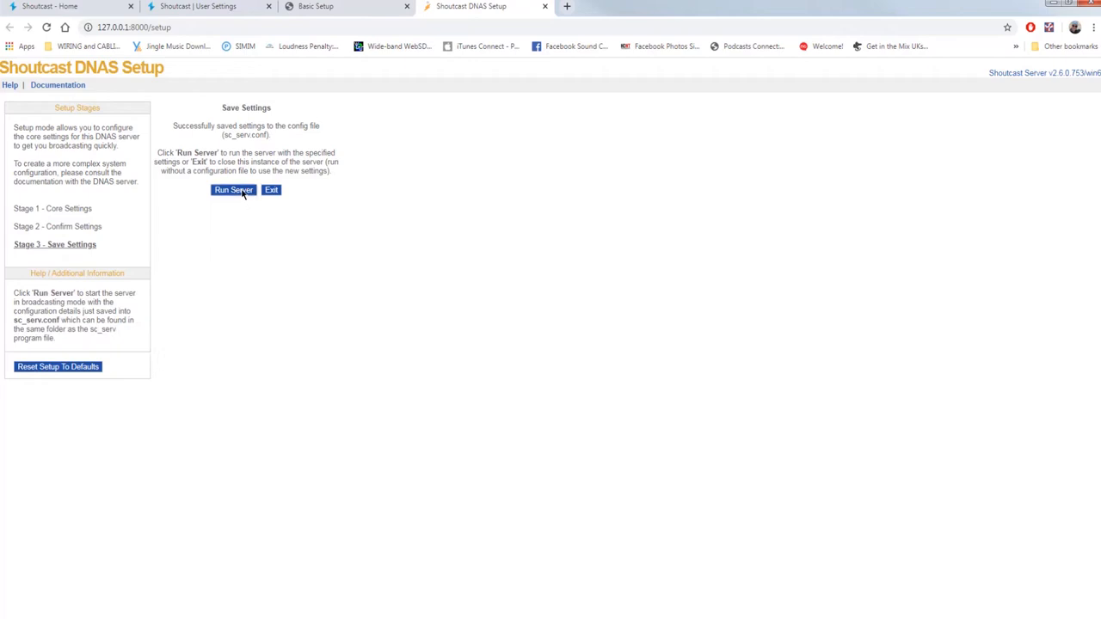
{"action": "left_click", "coordinate": [233, 190]}
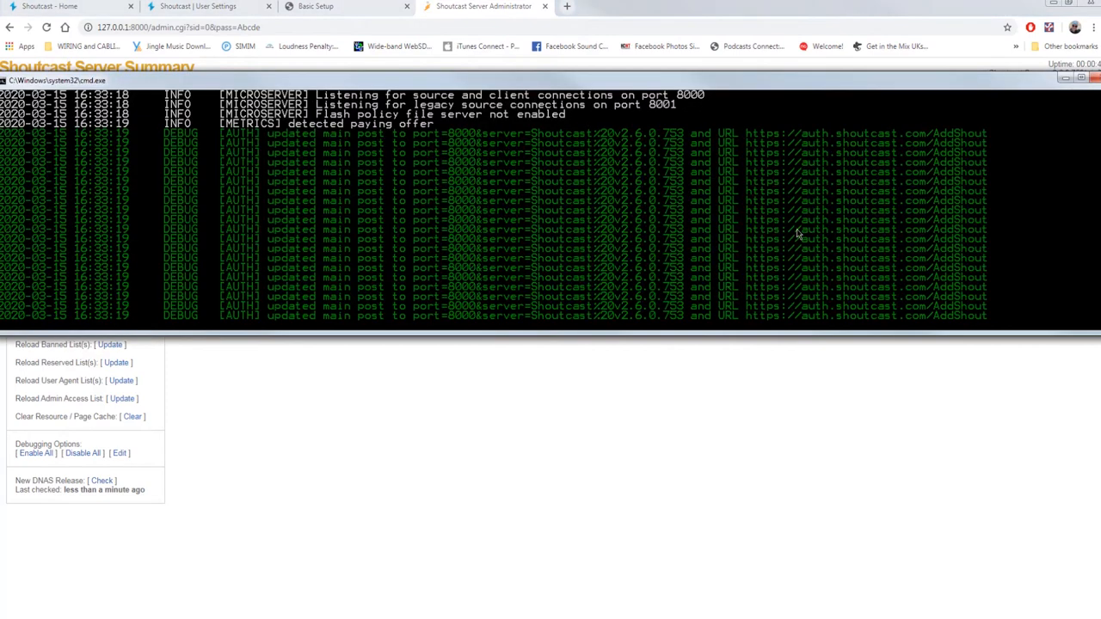
{"action": "mouse_move", "coordinate": [972, 116]}
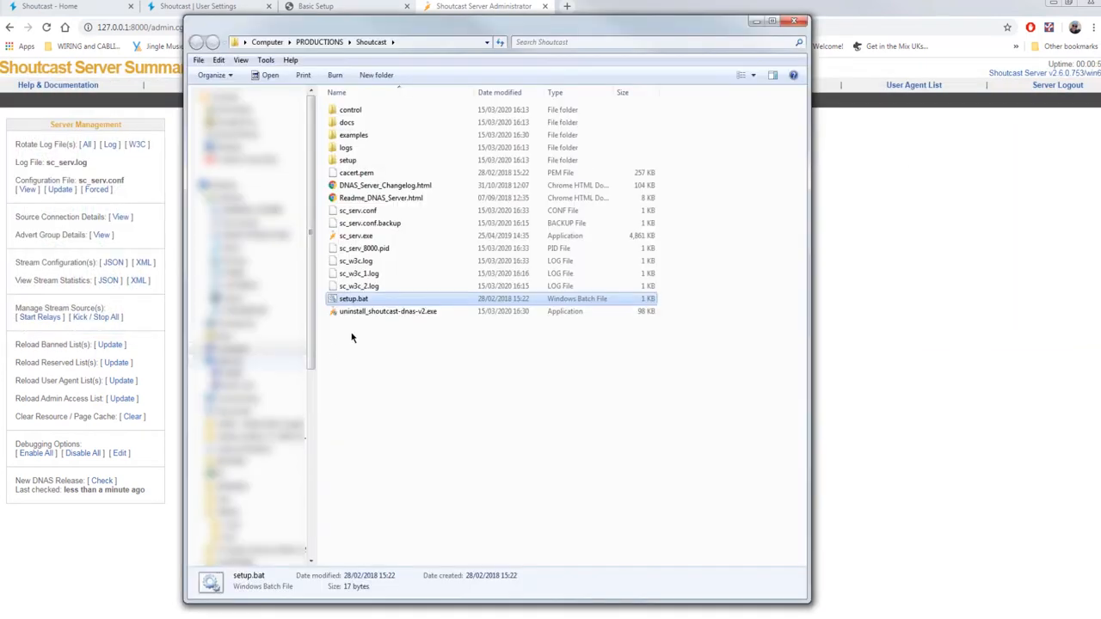
{"action": "mouse_move", "coordinate": [404, 236]}
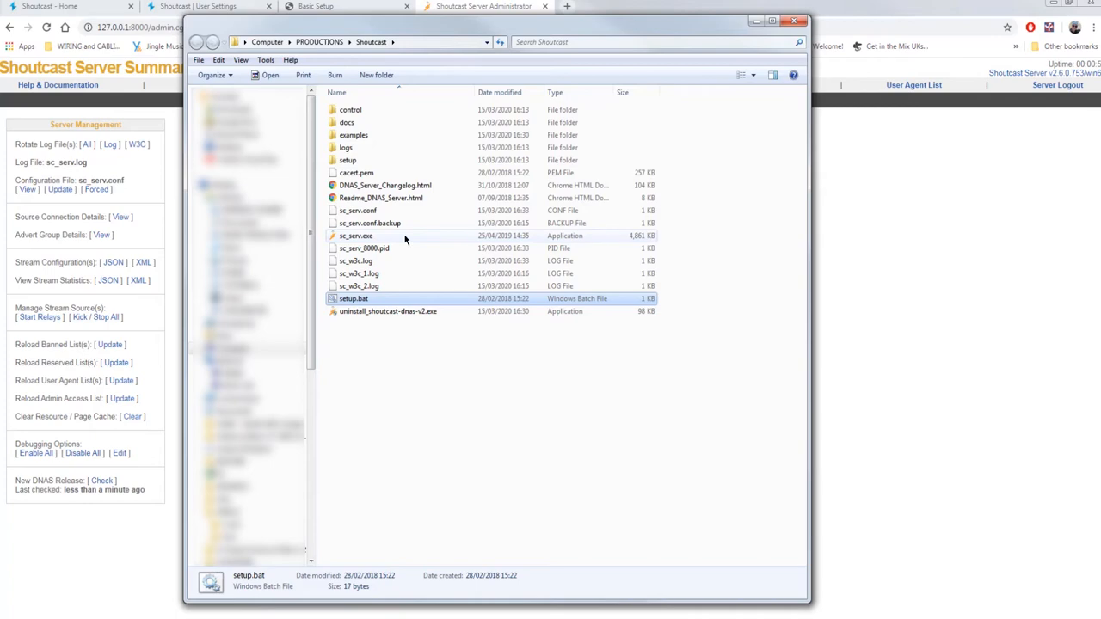
Start sc_serv.exe from the Shoutcast installation folder.
{"action": "double_click", "coordinate": [357, 235]}
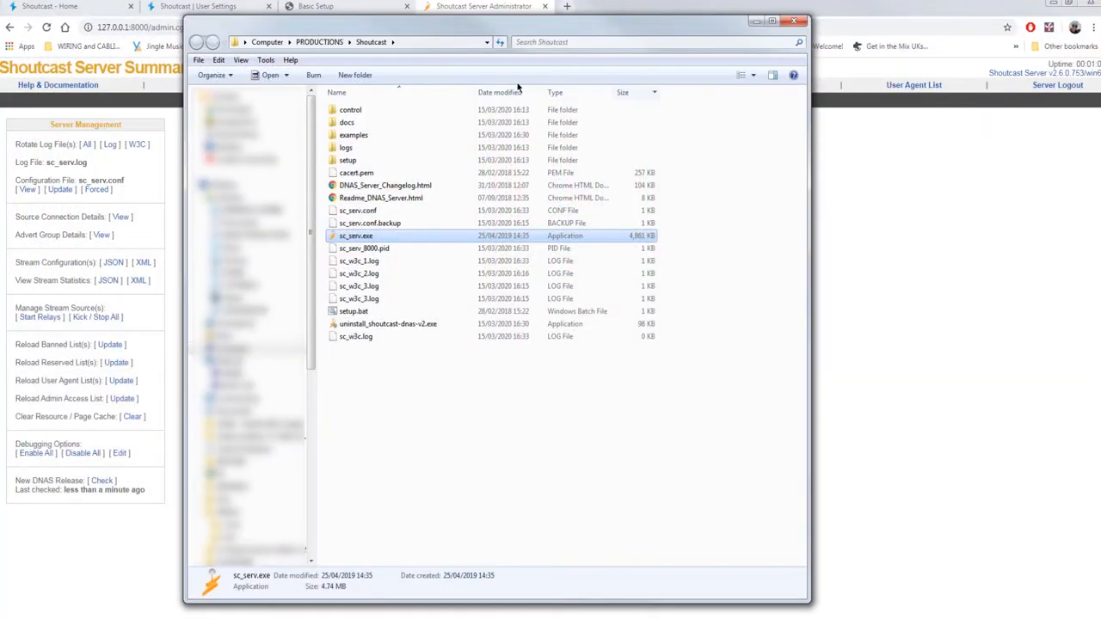
{"action": "mouse_move", "coordinate": [675, 190]}
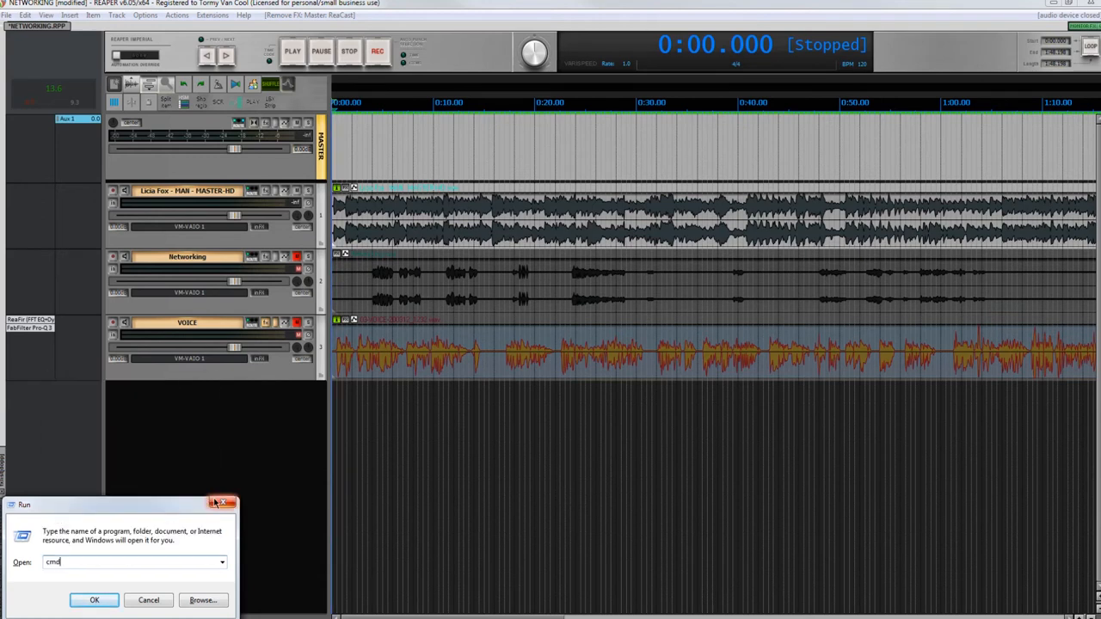
Run ipconfig in a Command Prompt to show the IPv4 address and gateway.
{"action": "left_click", "coordinate": [95, 599]}
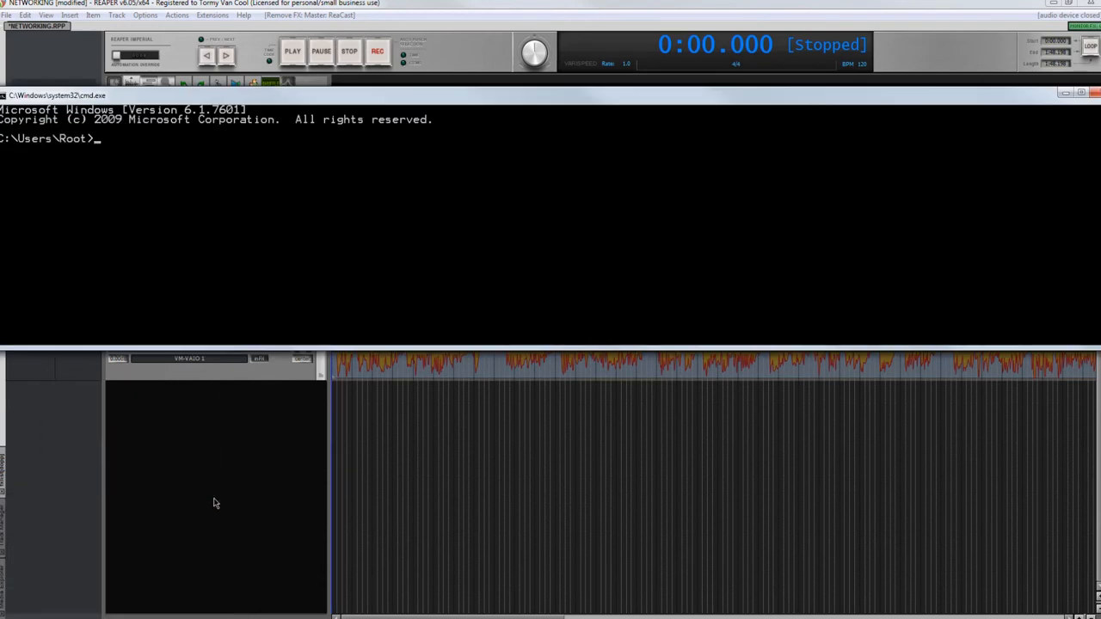
{"action": "type", "text": "ipconfig"}
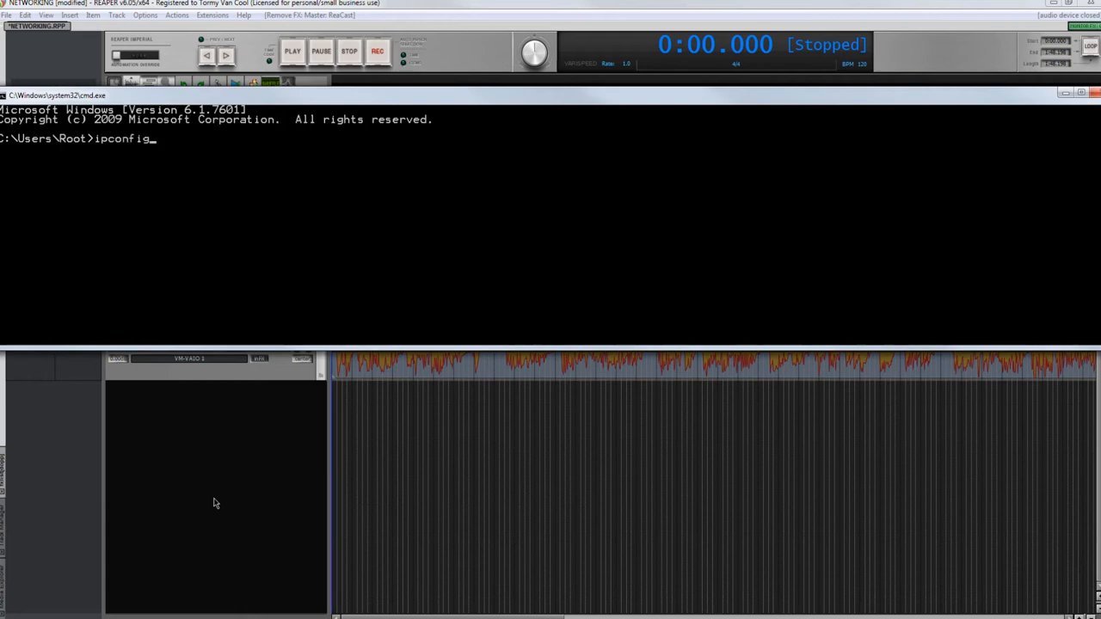
{"action": "key", "text": "Return"}
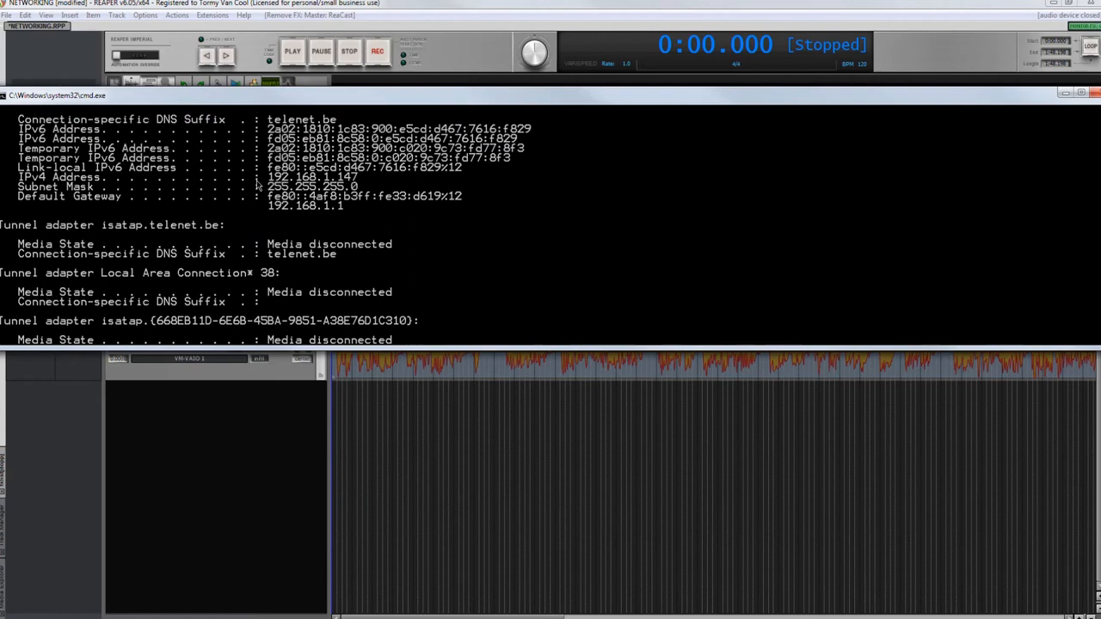
{"action": "mouse_move", "coordinate": [86, 188]}
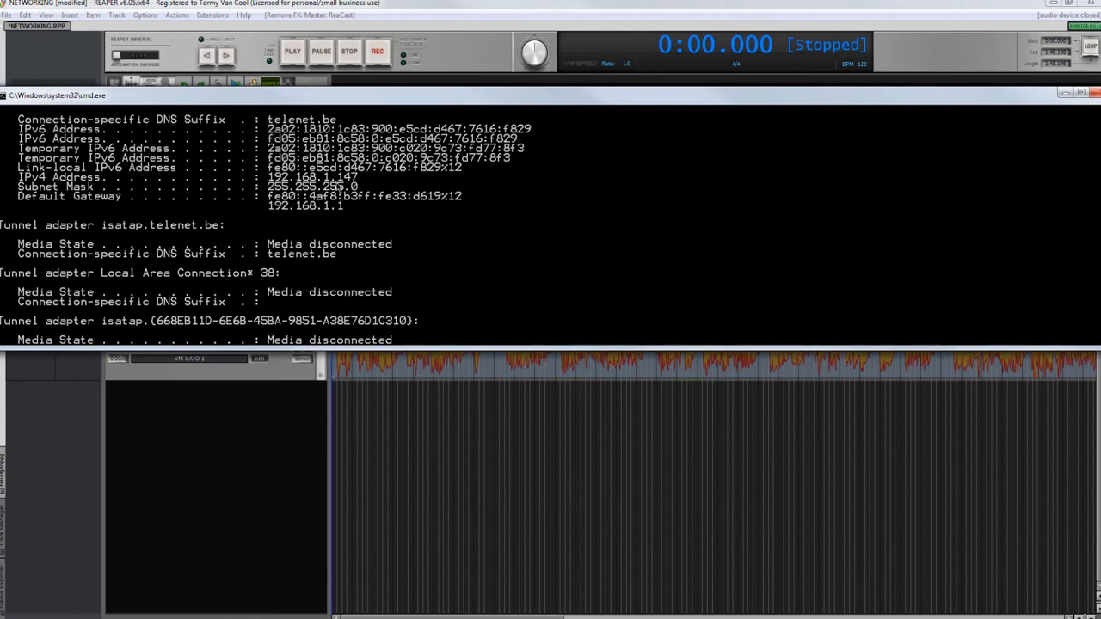
{"action": "mouse_move", "coordinate": [1070, 128]}
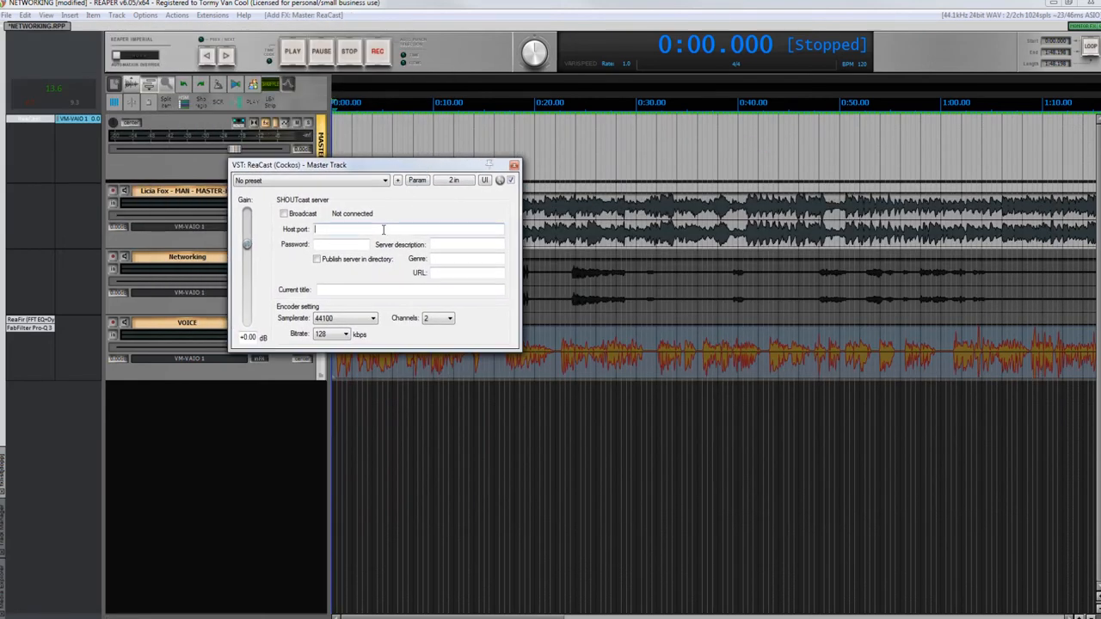
Enter the ReaCast host 192.168.1.147:8000, the Cool Media Productions description and the ncool.be website.
{"action": "type", "text": "192.168.1.147"}
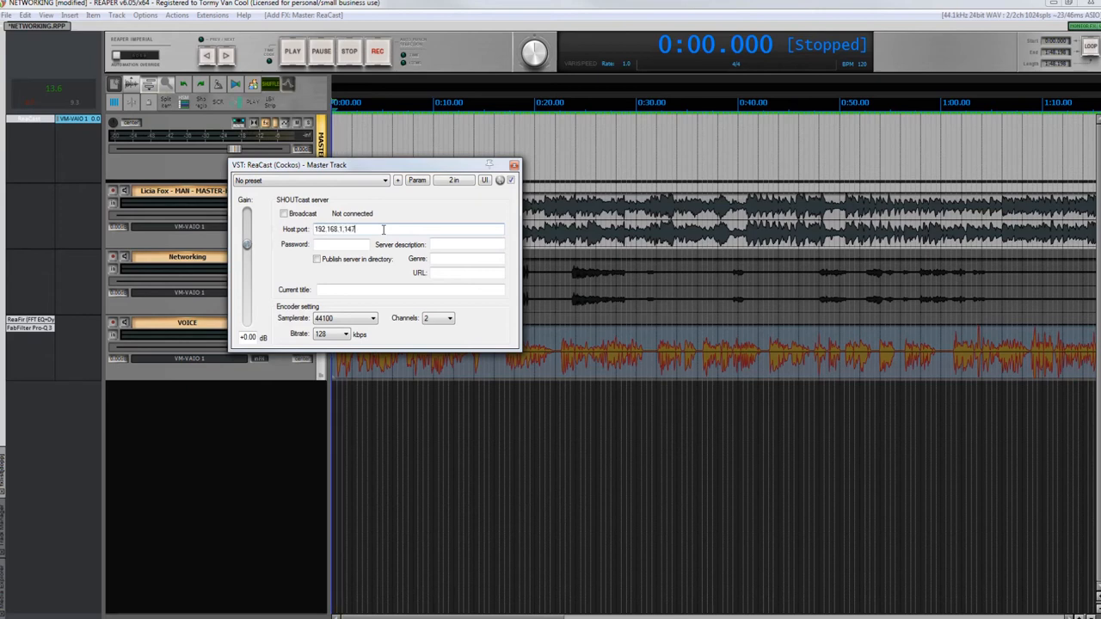
{"action": "type", "text": ":8000"}
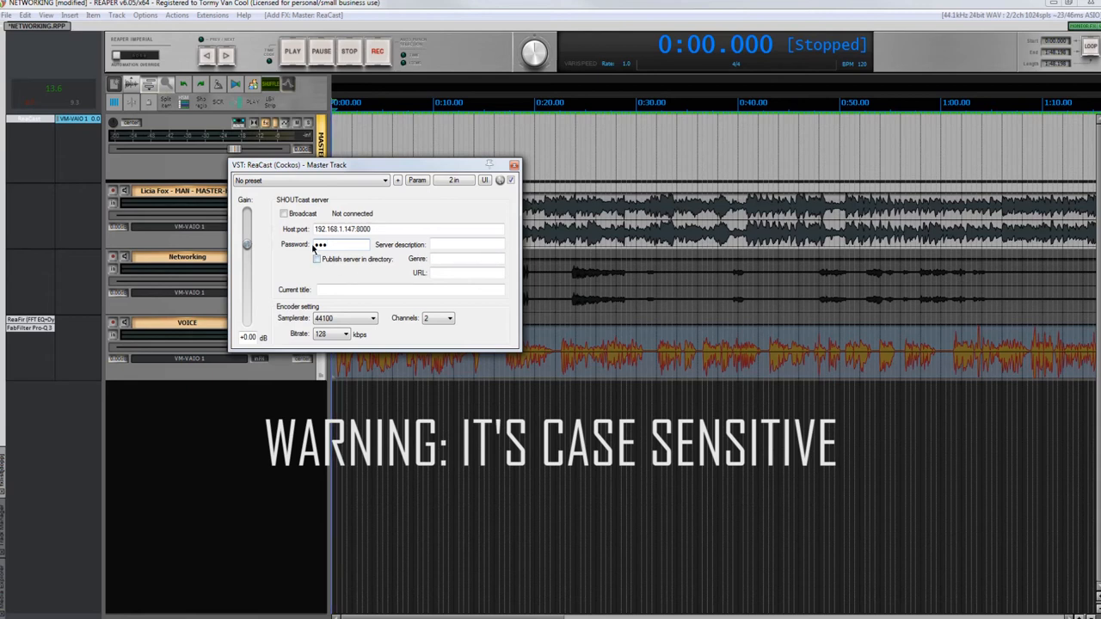
{"action": "type", "text": "n Cool Media Productions"}
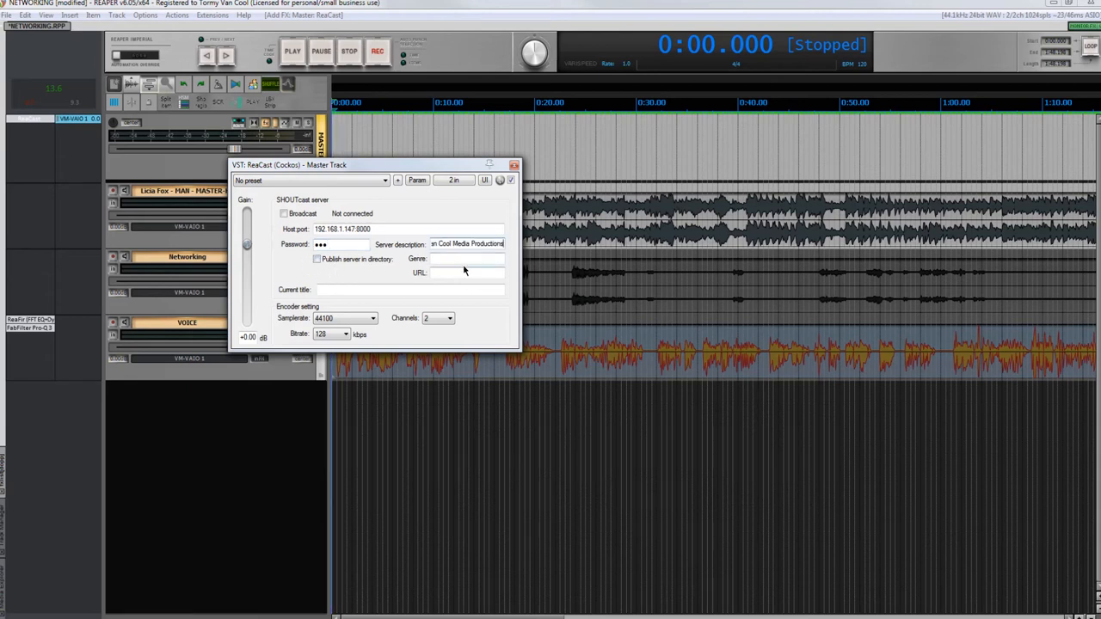
{"action": "left_click", "coordinate": [465, 273]}
{"action": "type", "text": "www.tmyv"}
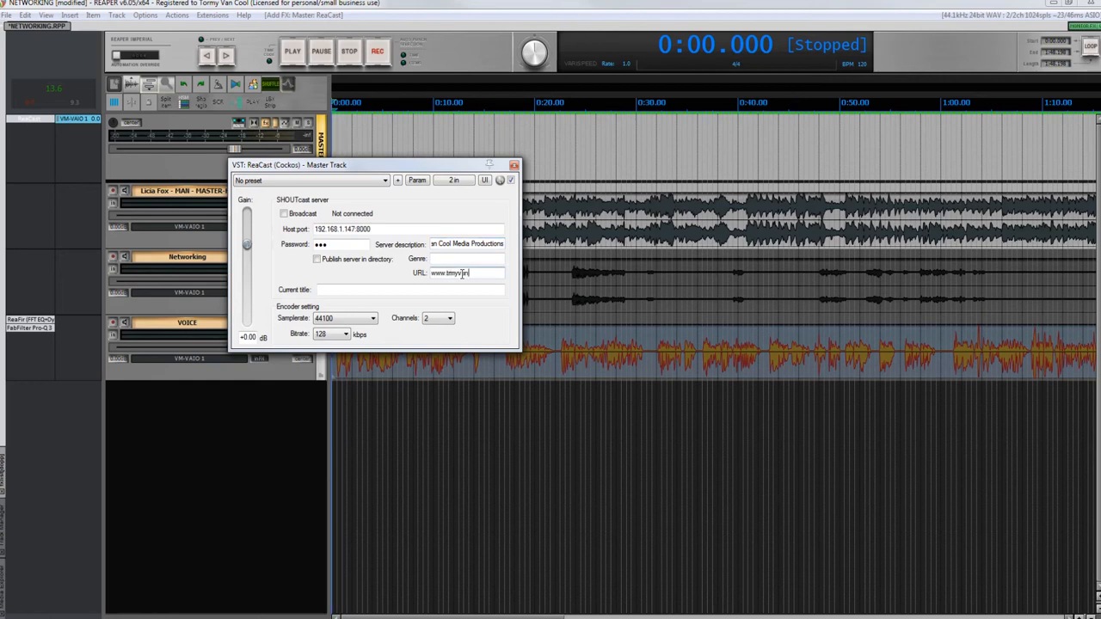
{"action": "type", "text": "ncool.be"}
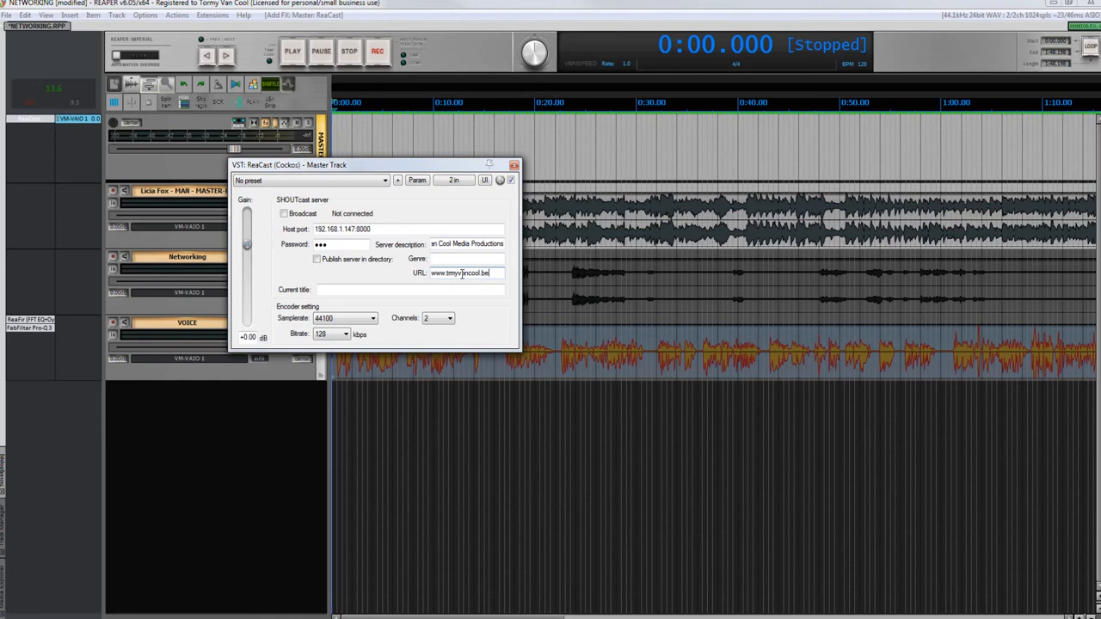
Title the stream 'MAN - Licia Fox', choose a 48000 Hz sample rate, and start broadcasting.
{"action": "type", "text": "MAN"}
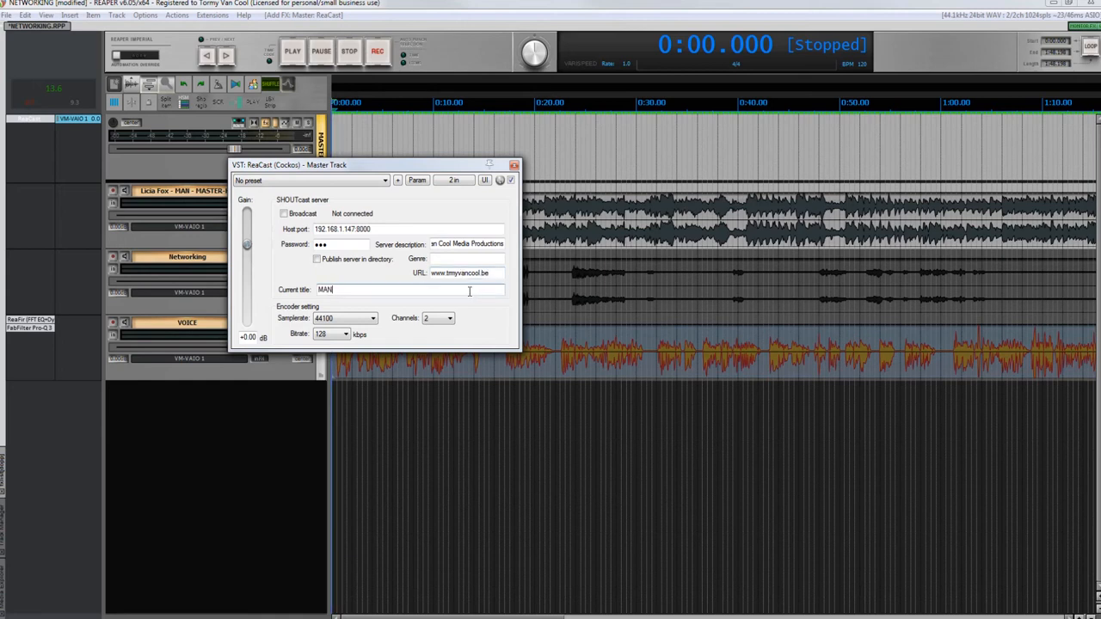
{"action": "type", "text": "- Licia Fox"}
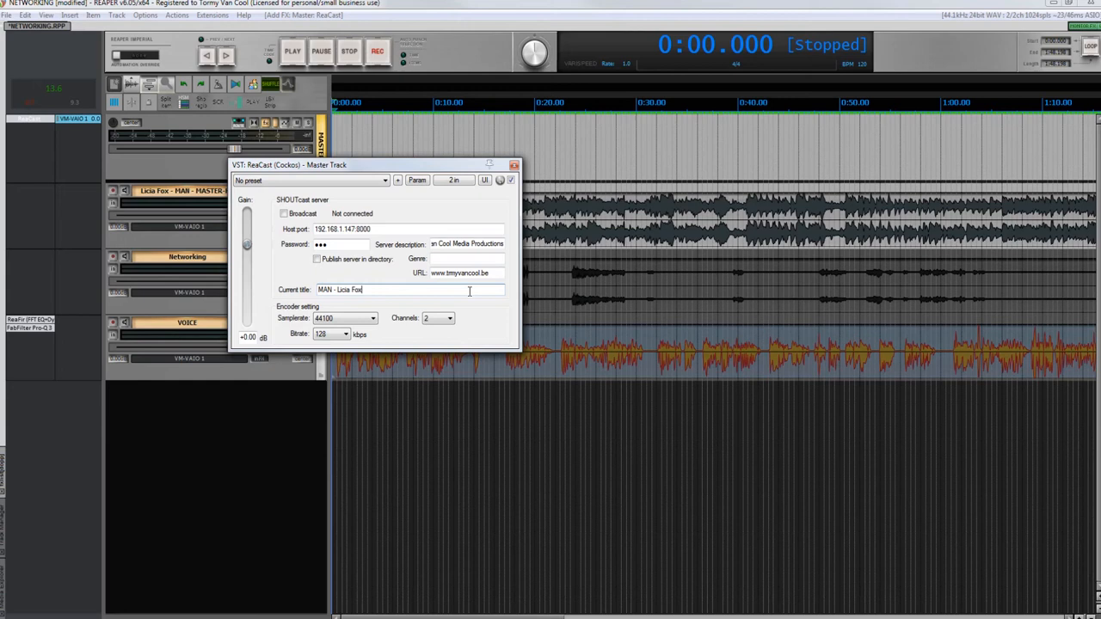
{"action": "left_click", "coordinate": [371, 318]}
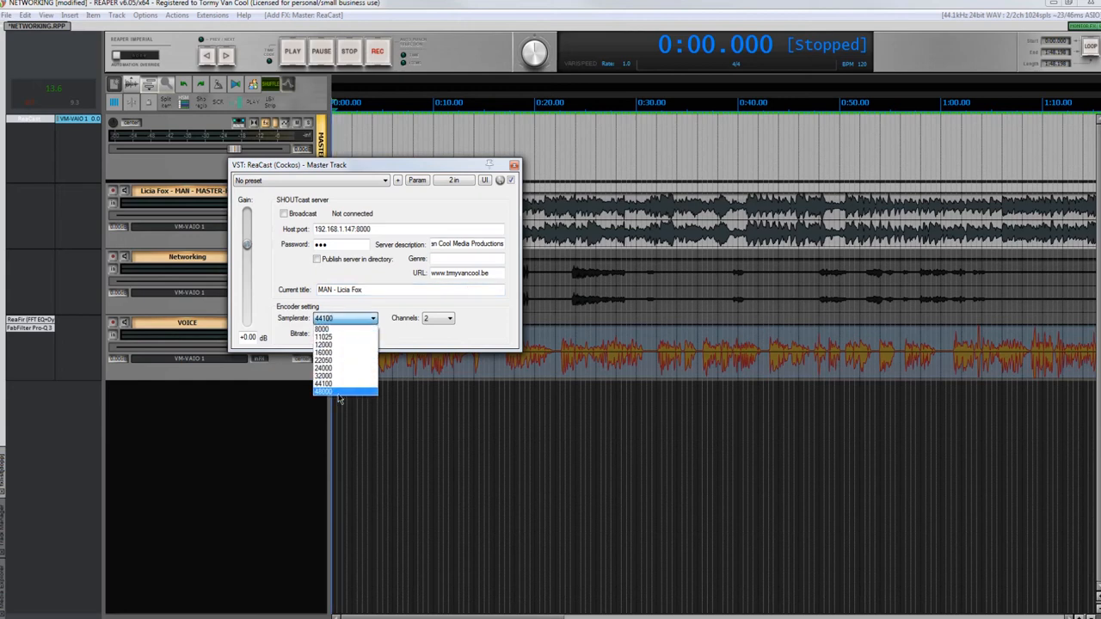
{"action": "left_click", "coordinate": [322, 392]}
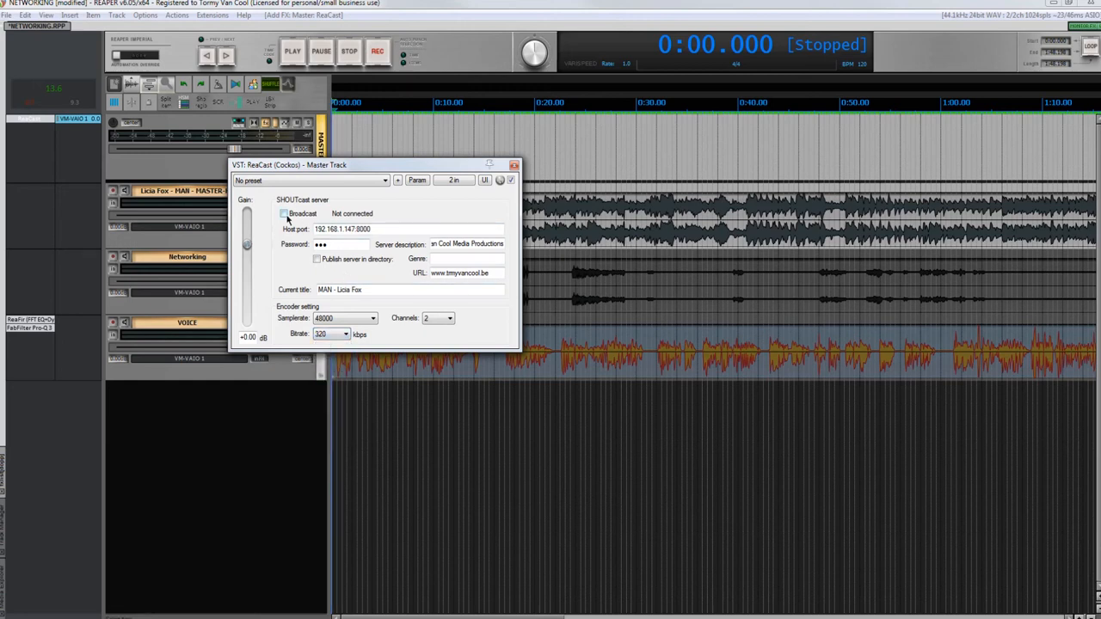
{"action": "left_click", "coordinate": [284, 213]}
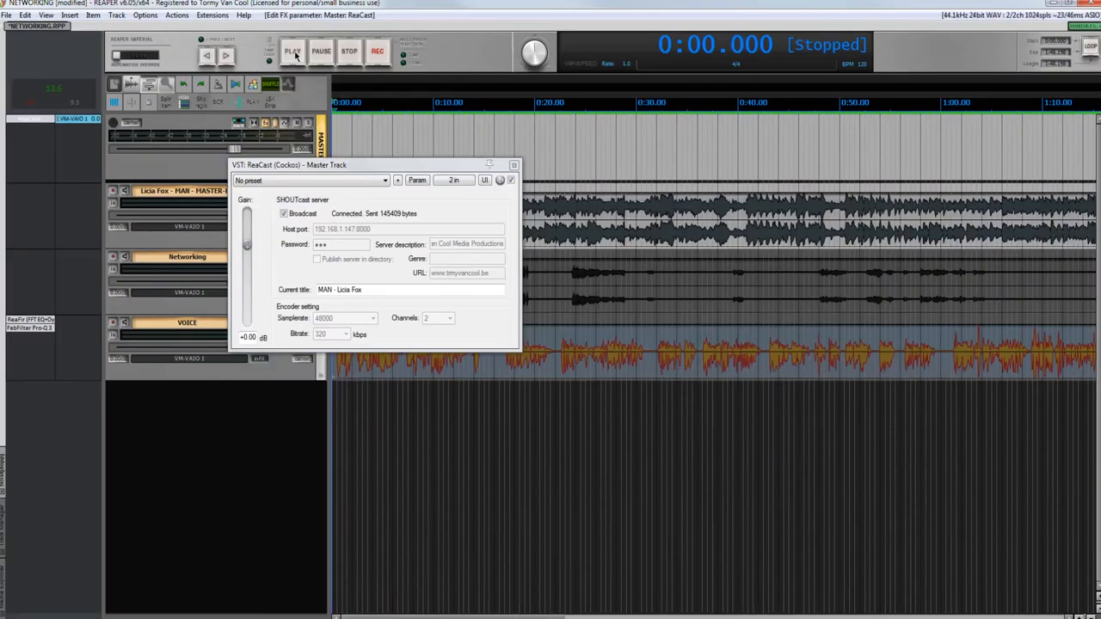
Play the REAPER project so its audio streams through ReaCast to the server.
{"action": "left_click", "coordinate": [292, 51]}
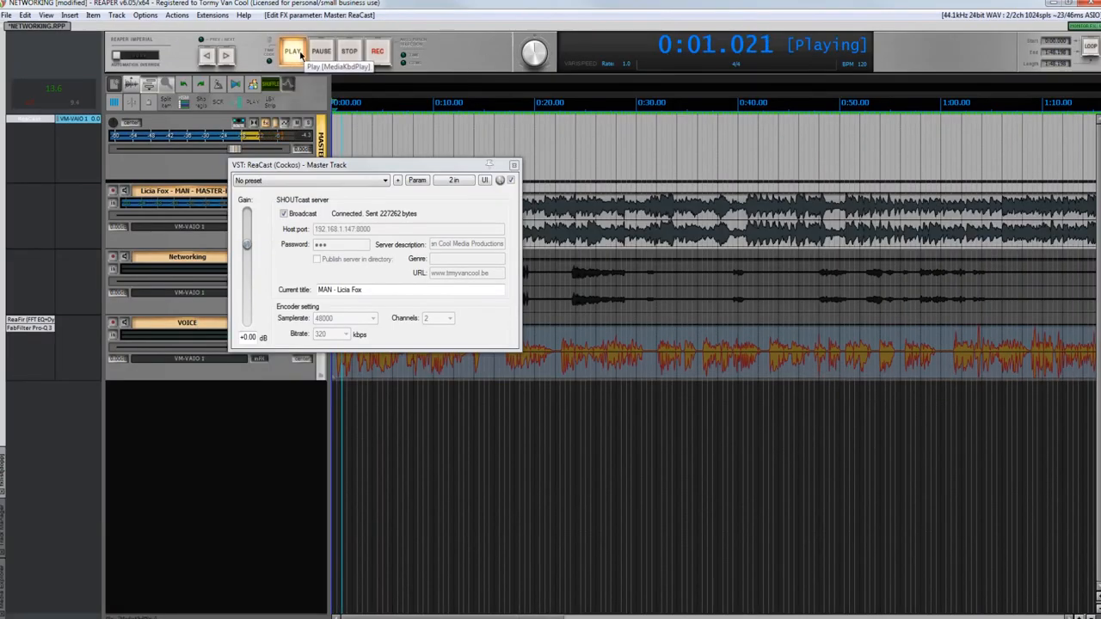
{"action": "mouse_move", "coordinate": [349, 51]}
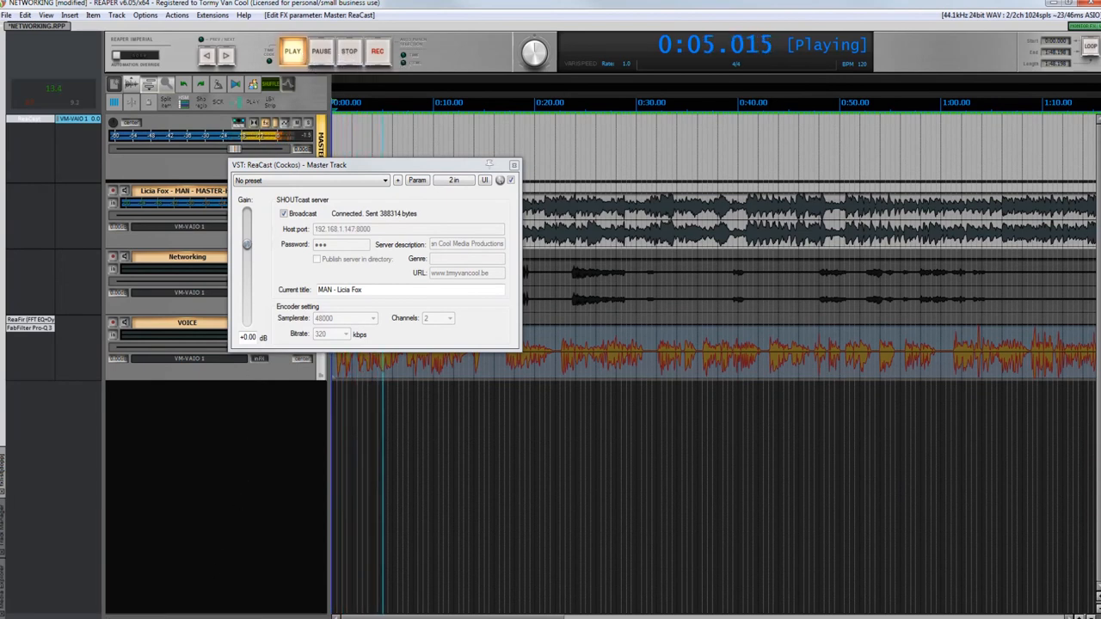
{"action": "left_click", "coordinate": [348, 52]}
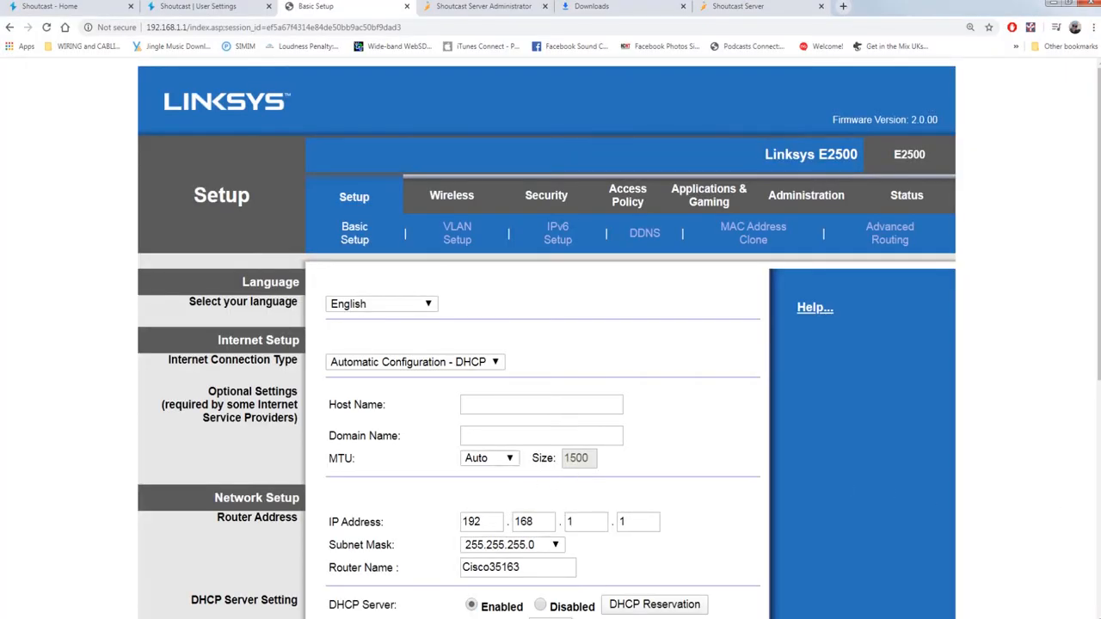
{"action": "mouse_move", "coordinate": [896, 540]}
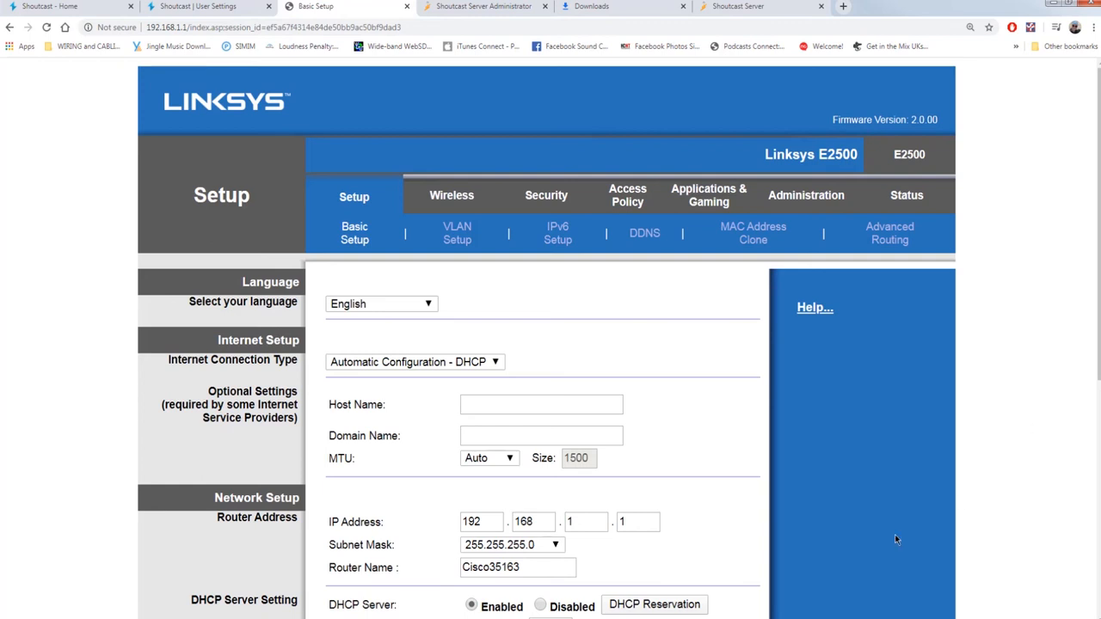
{"action": "mouse_move", "coordinate": [644, 356]}
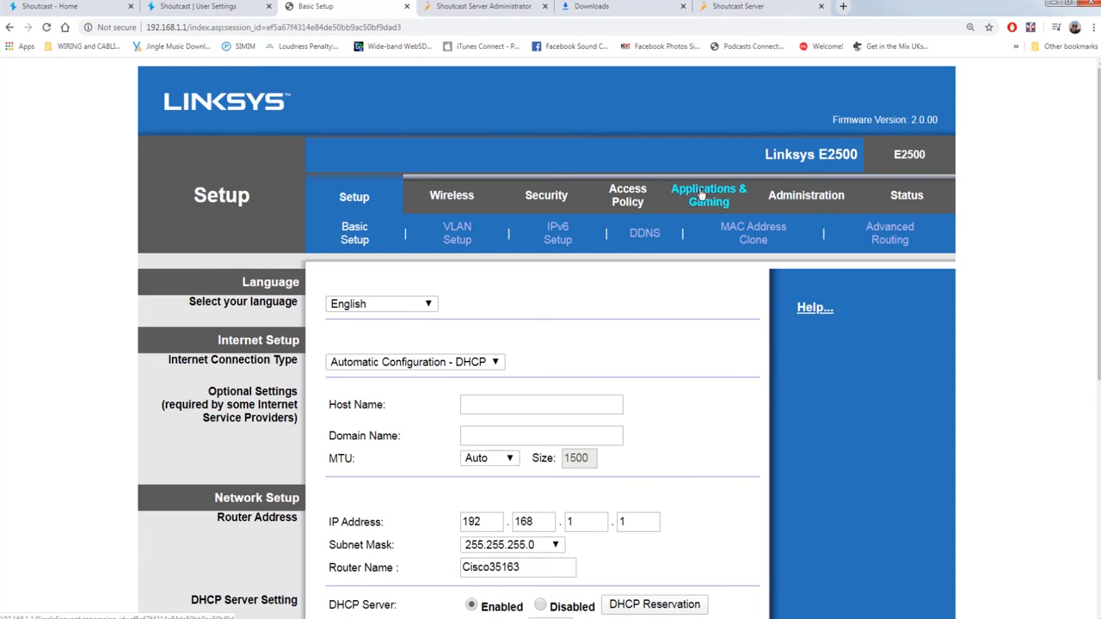
Save the Single Port Forwarding rules, including SHOUTCAST port 8000 to 192.168.1.147.
{"action": "left_click", "coordinate": [708, 195]}
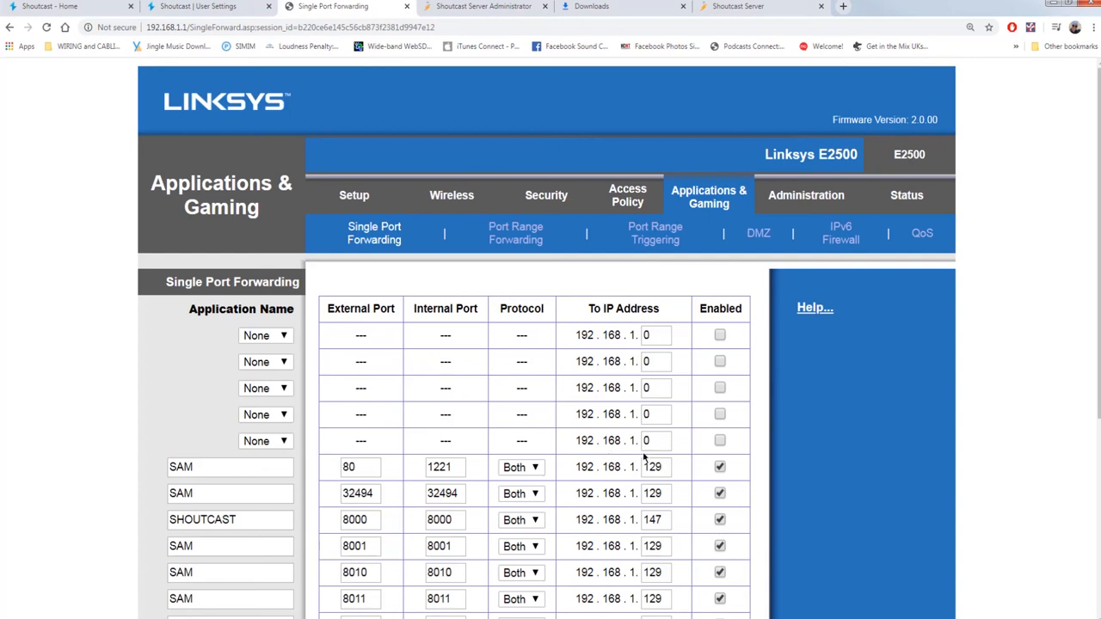
{"action": "scroll", "scroll_direction": "down", "scroll_amount": 3}
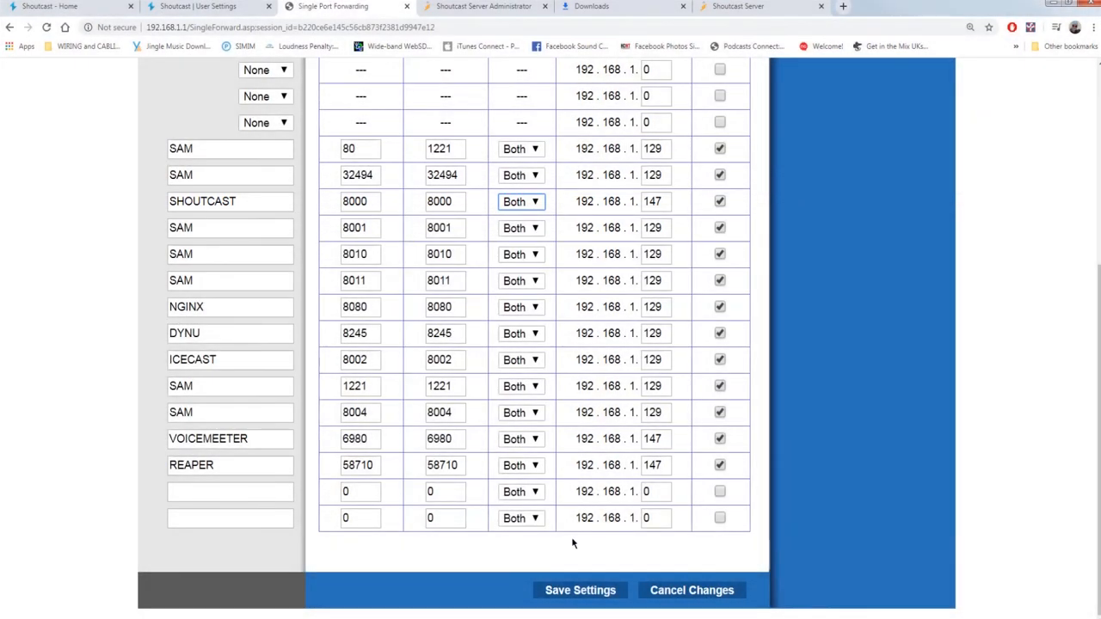
{"action": "left_click", "coordinate": [579, 590]}
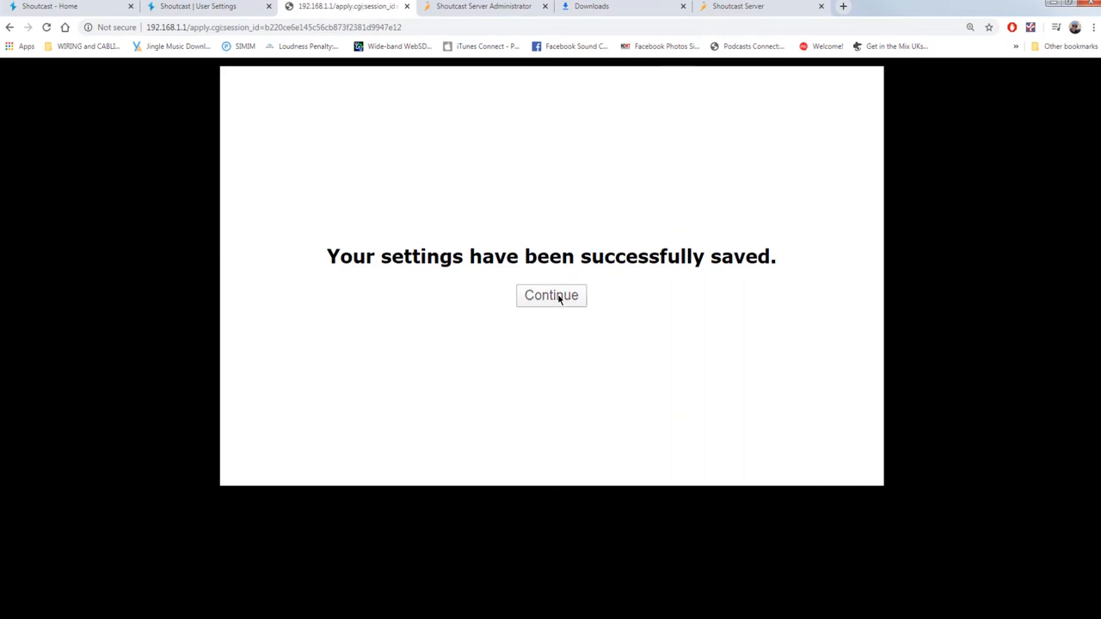
{"action": "left_click", "coordinate": [551, 295]}
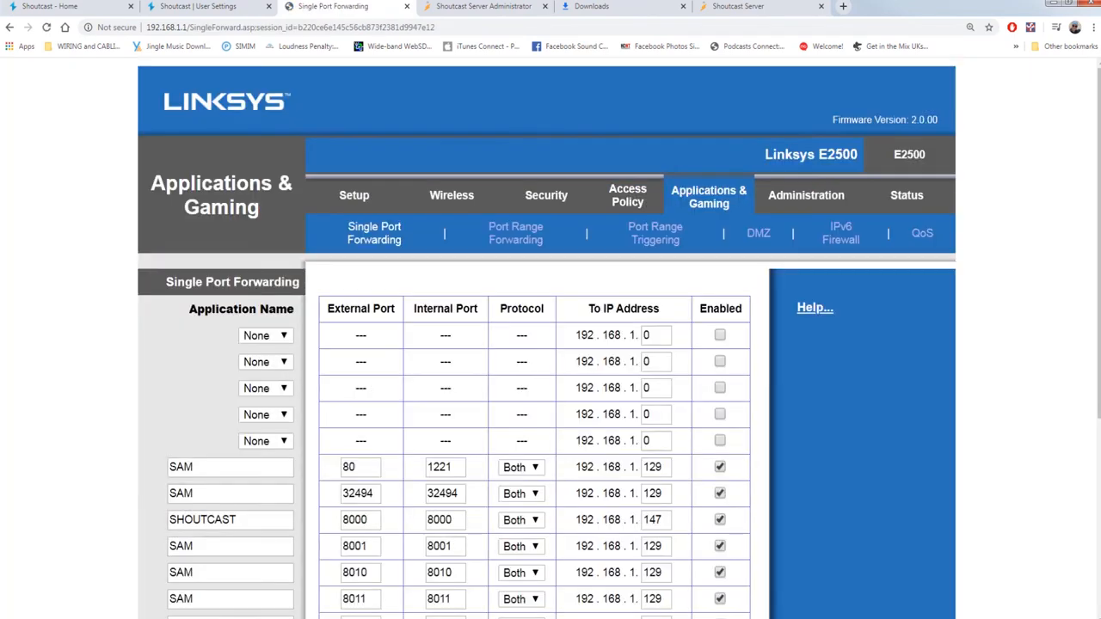
{"action": "mouse_move", "coordinate": [818, 295]}
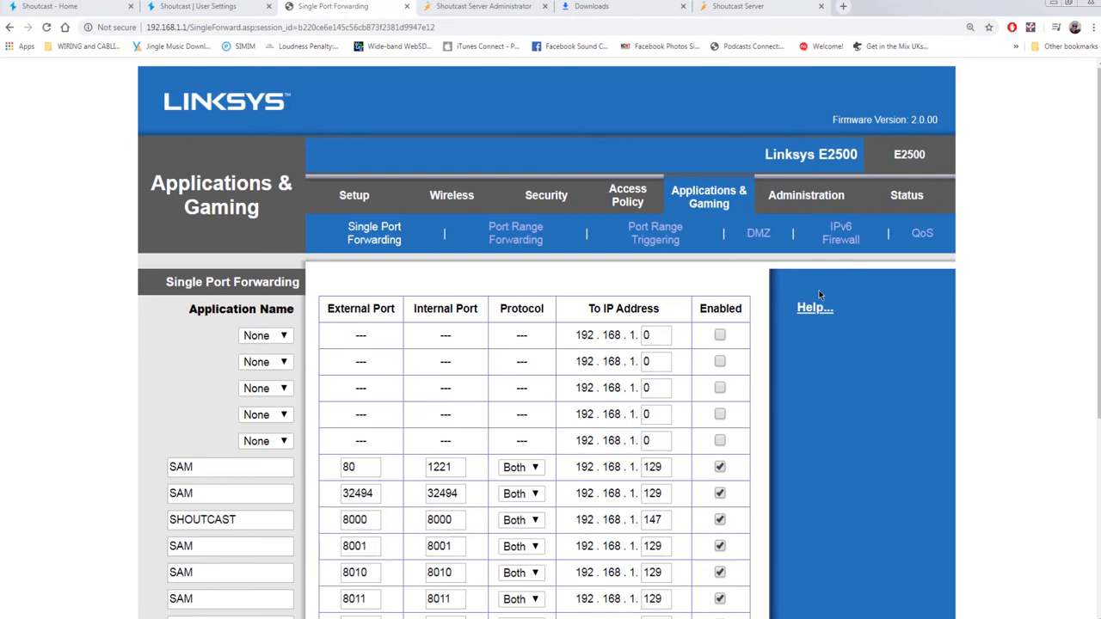
{"action": "left_click", "coordinate": [907, 195]}
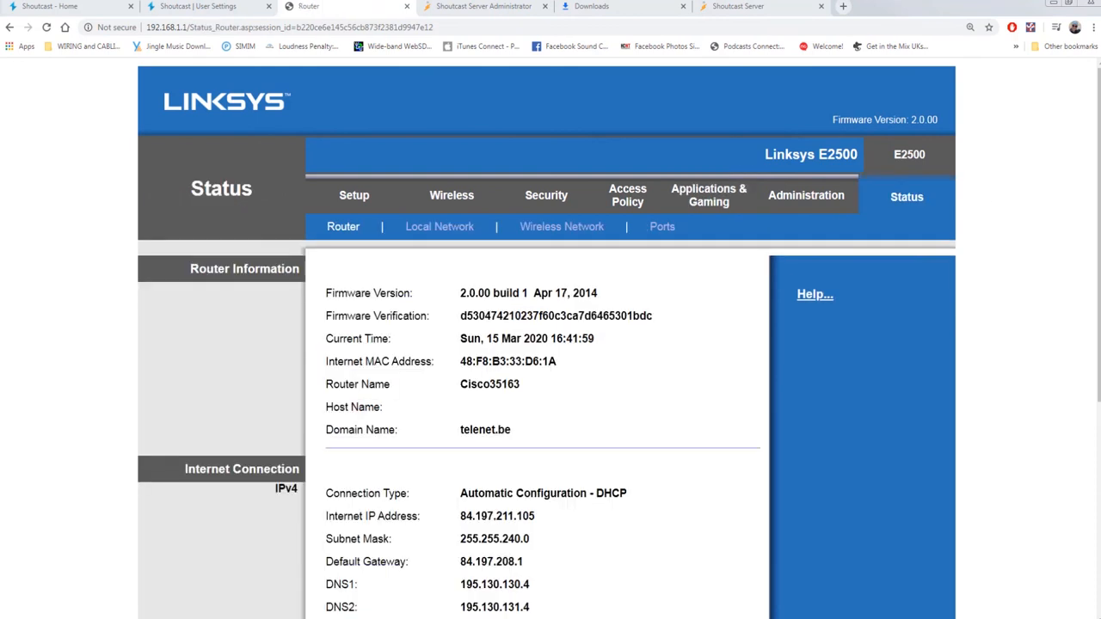
{"action": "mouse_move", "coordinate": [599, 397]}
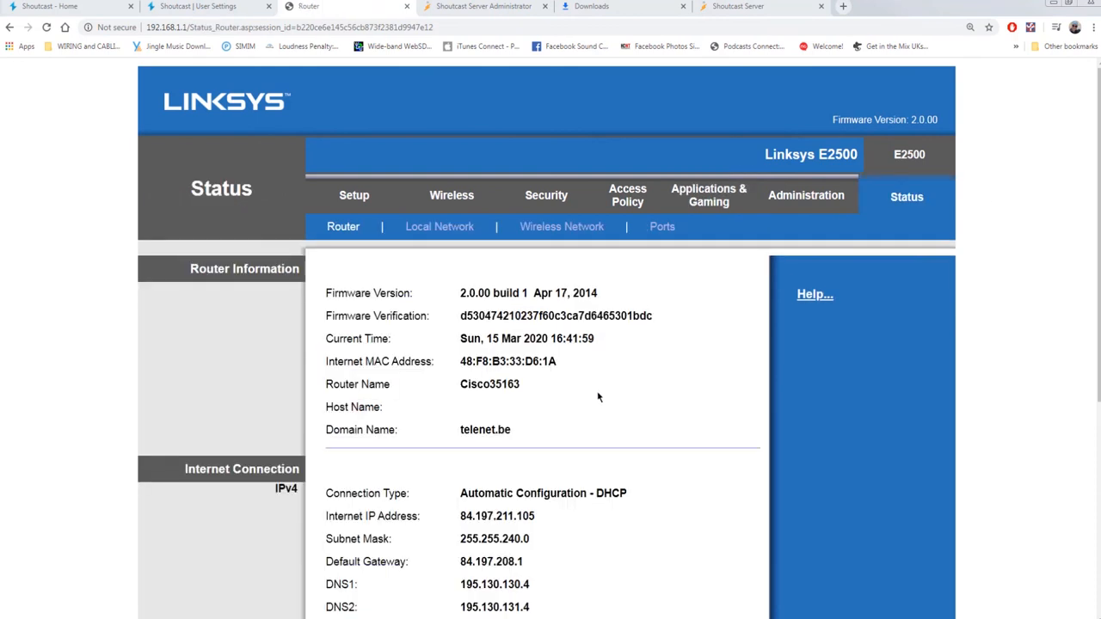
{"action": "scroll", "scroll_direction": "down", "scroll_amount": 3}
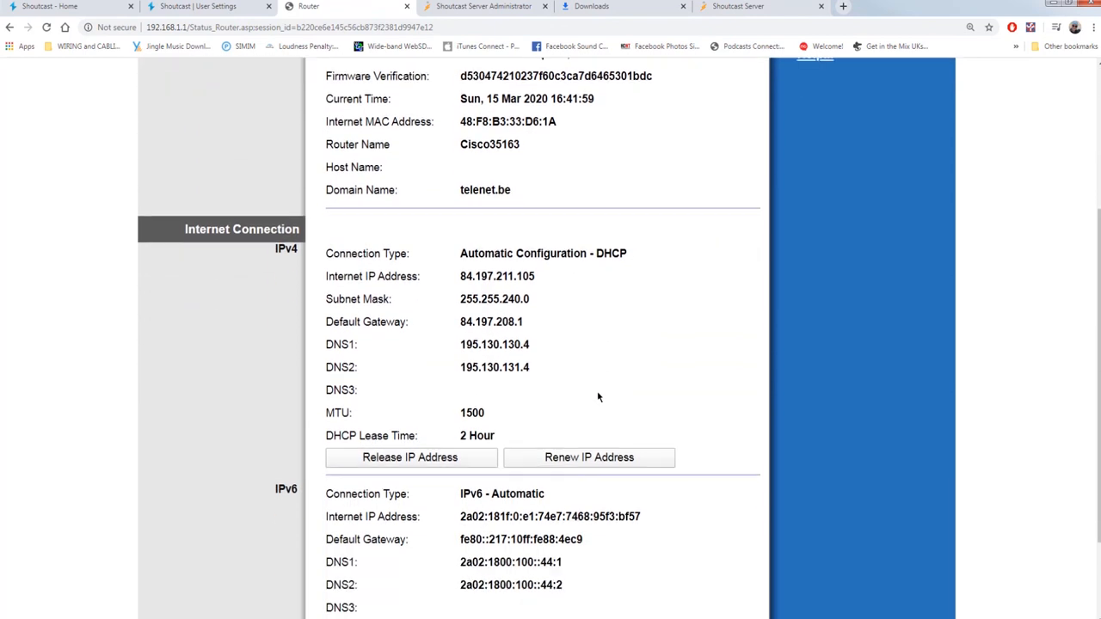
{"action": "double_click", "coordinate": [496, 276]}
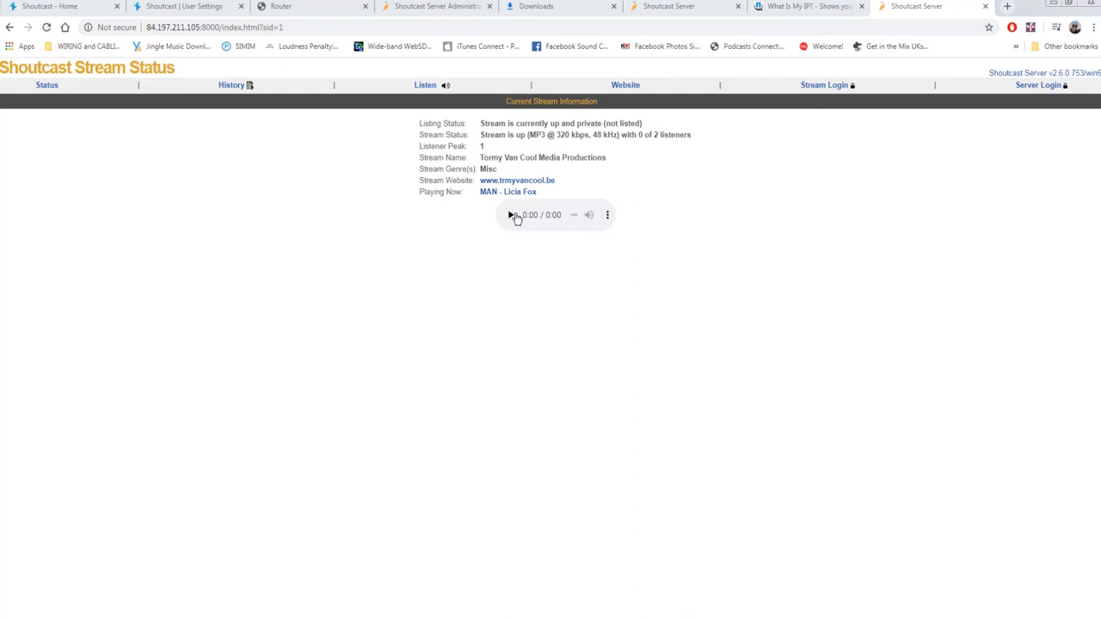
Test-play and then pause the MAN - Licia Fox stream on the public status page.
{"action": "left_click", "coordinate": [511, 215]}
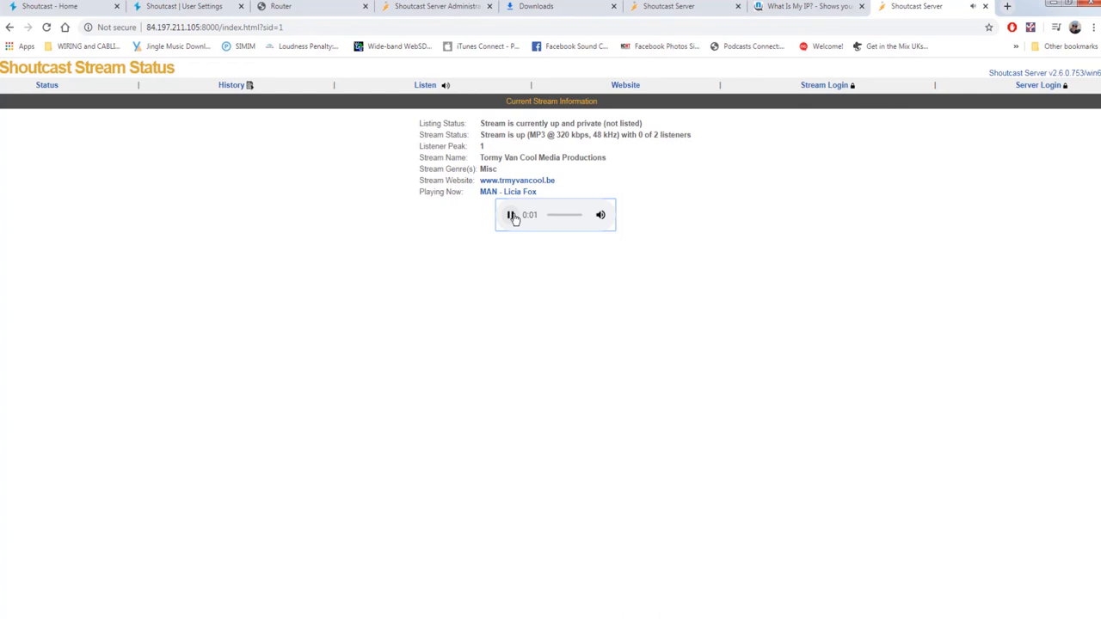
{"action": "left_click", "coordinate": [510, 215]}
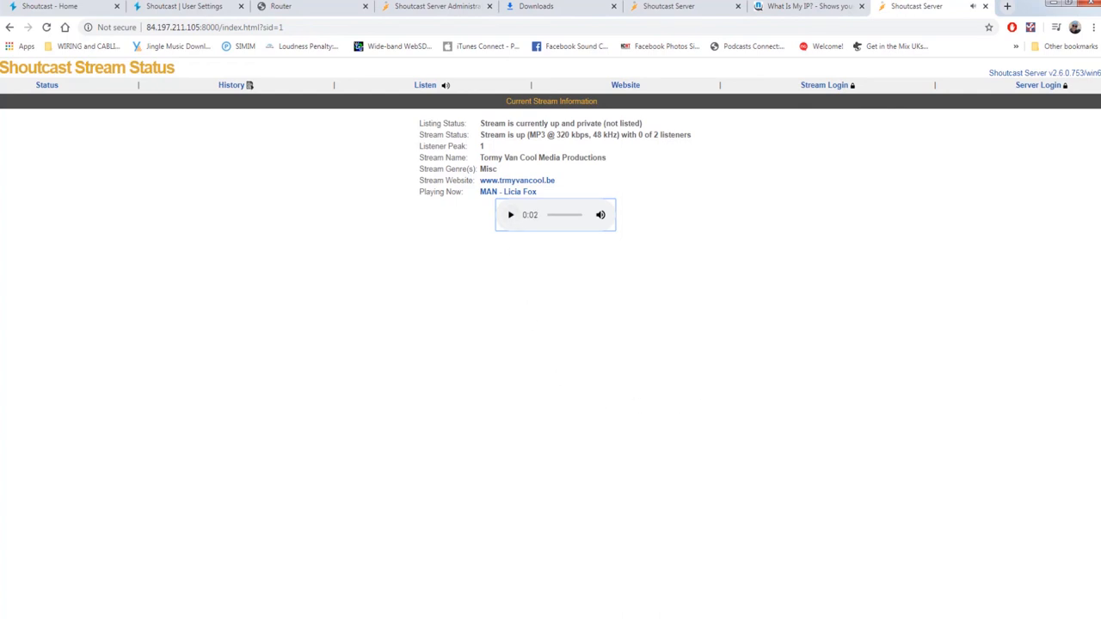